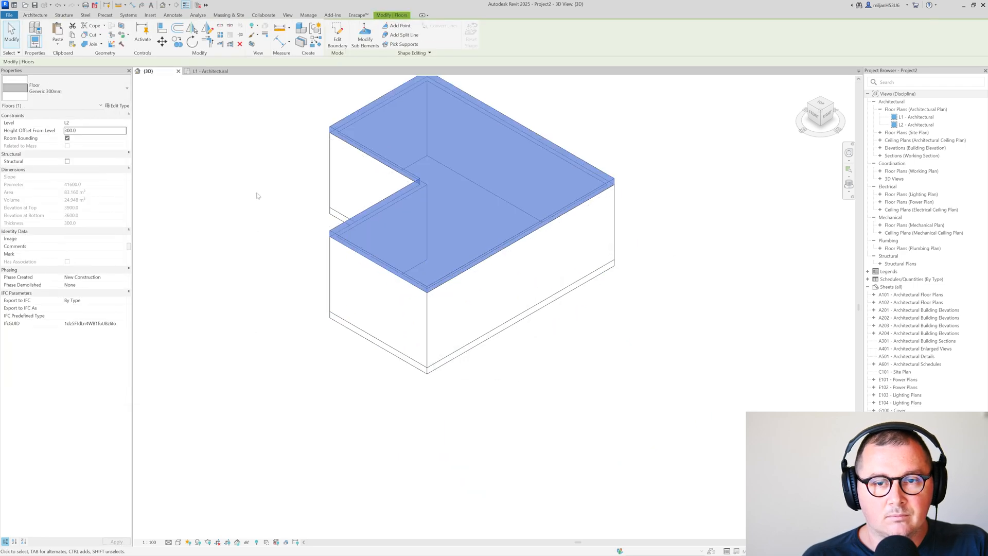
# Duplicate the curtain wall type and confirm its glazed panel and rectangular mullion border settings.
pyautogui.click(359, 107)
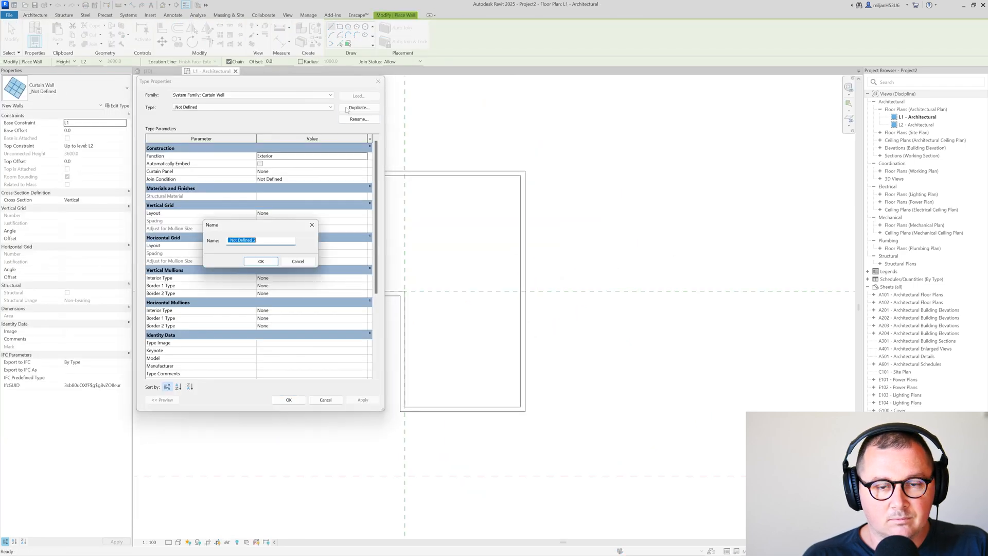
pyautogui.click(262, 261)
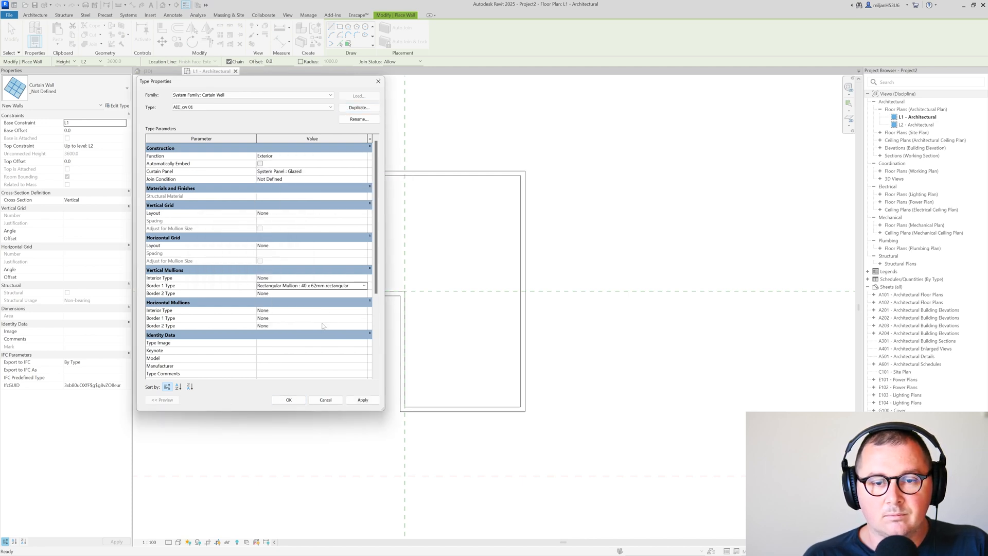
pyautogui.click(289, 399)
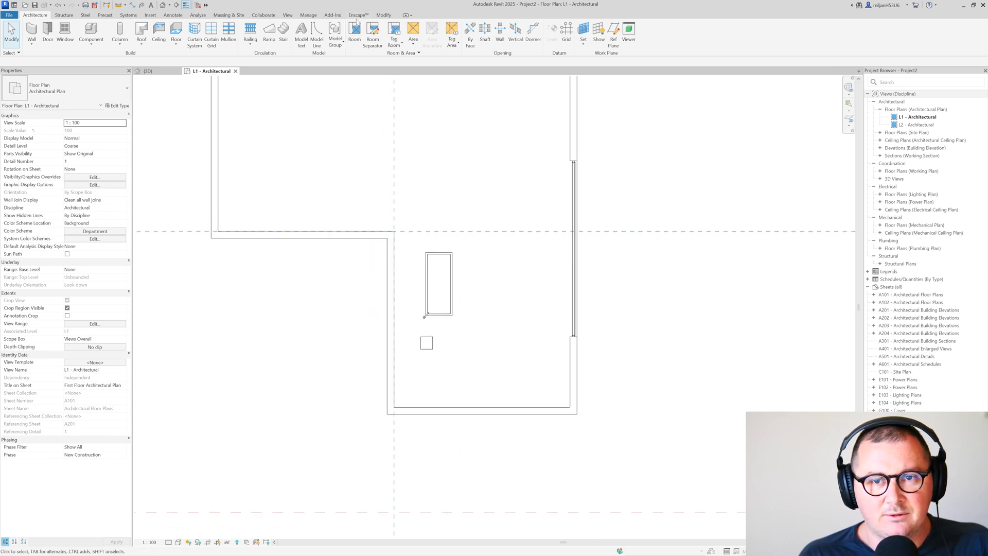
# Start the Enscape live render of the bathroom model.
pyautogui.click(357, 14)
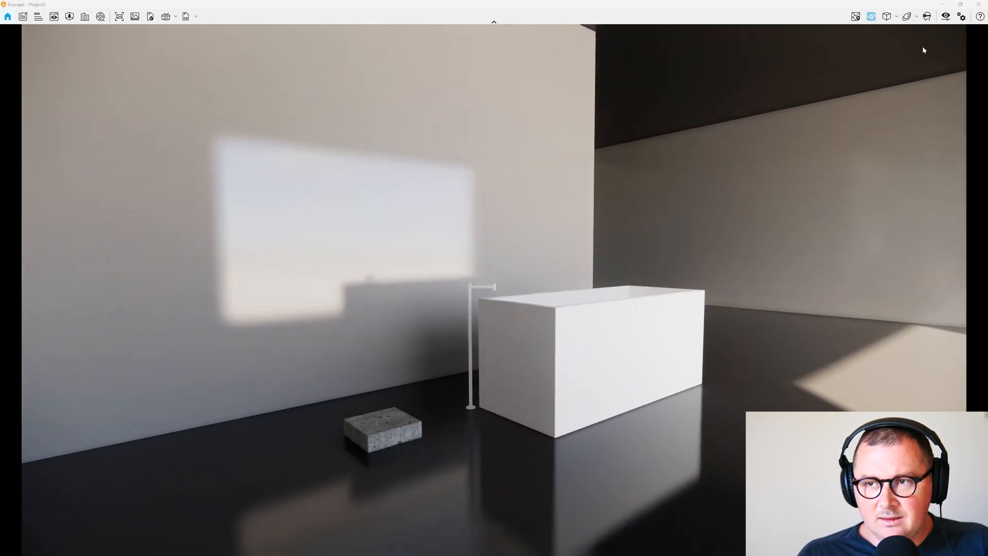
# Set the Enscape output resolution to a custom 1000 x 1500 portrait frame.
pyautogui.click(945, 16)
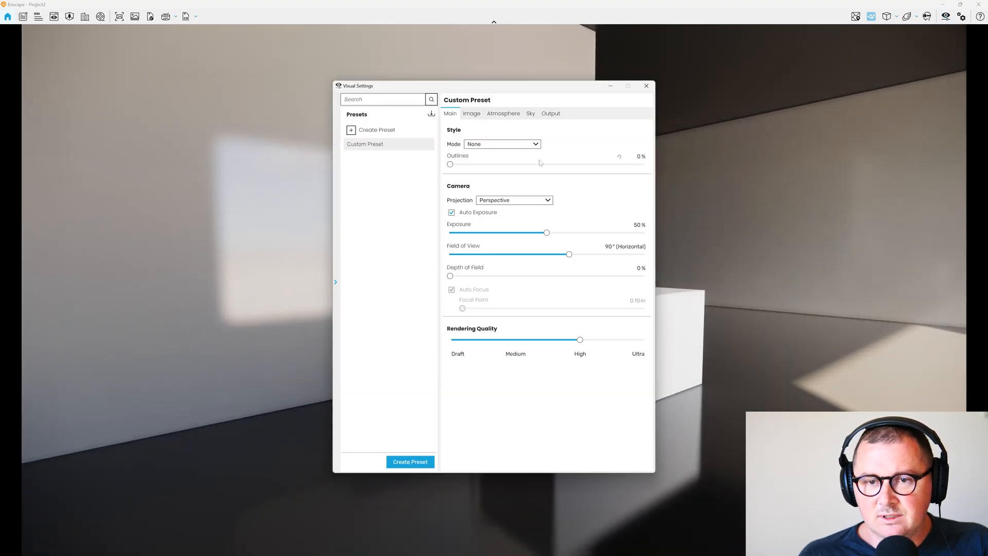
pyautogui.click(551, 113)
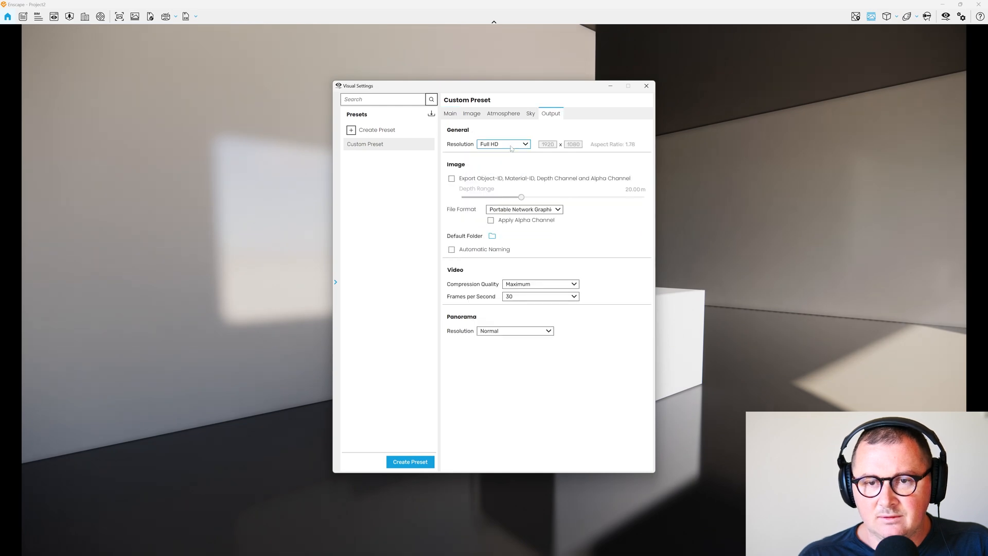
pyautogui.click(524, 143)
pyautogui.write('1500')
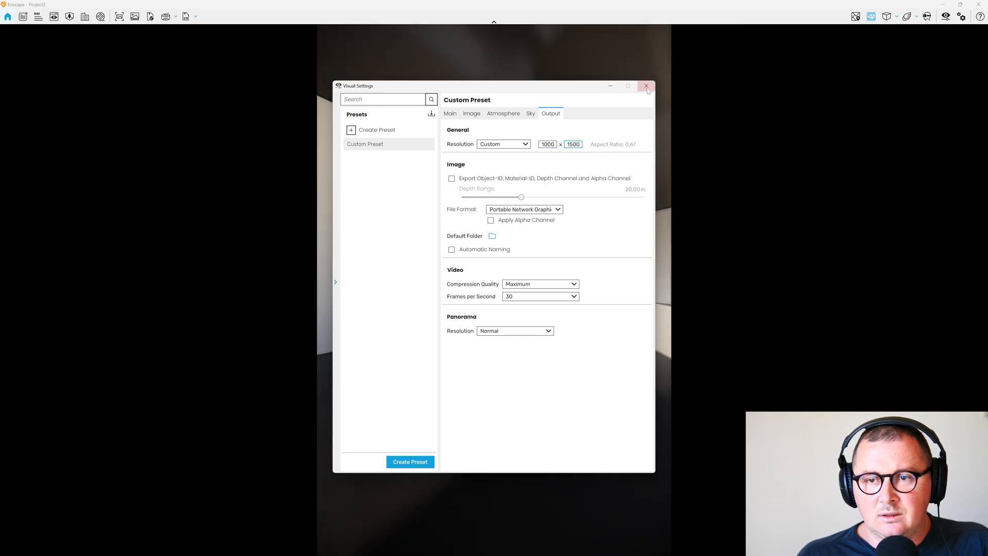
pyautogui.click(646, 87)
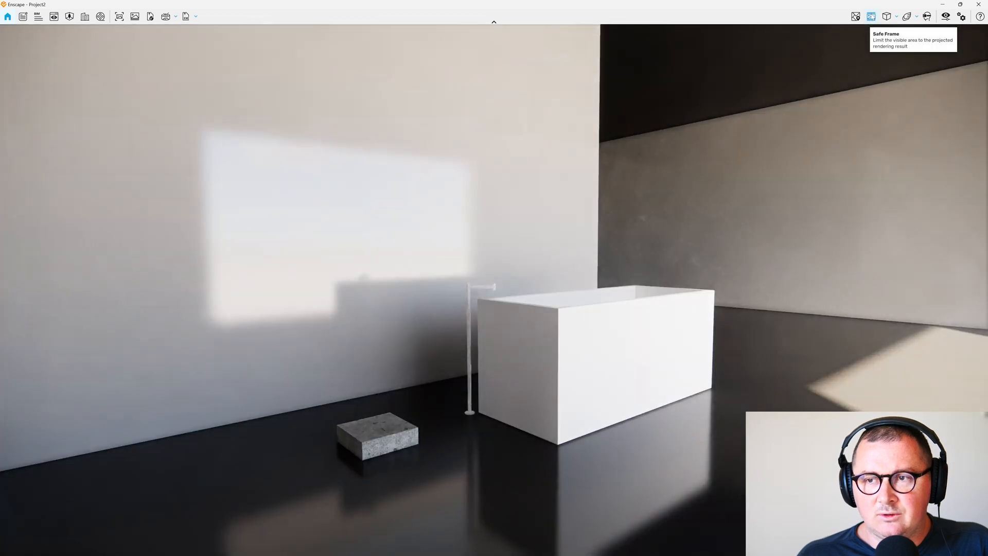
# Enable Safe Frame and narrow the field of view to 50°.
pyautogui.click(872, 15)
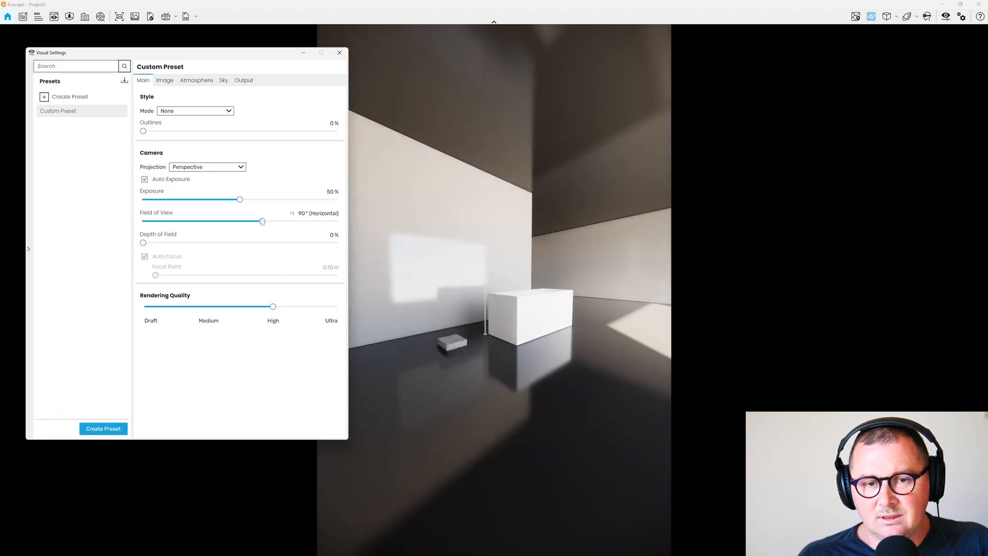
pyautogui.moveTo(262, 221); pyautogui.dragTo(219, 221)
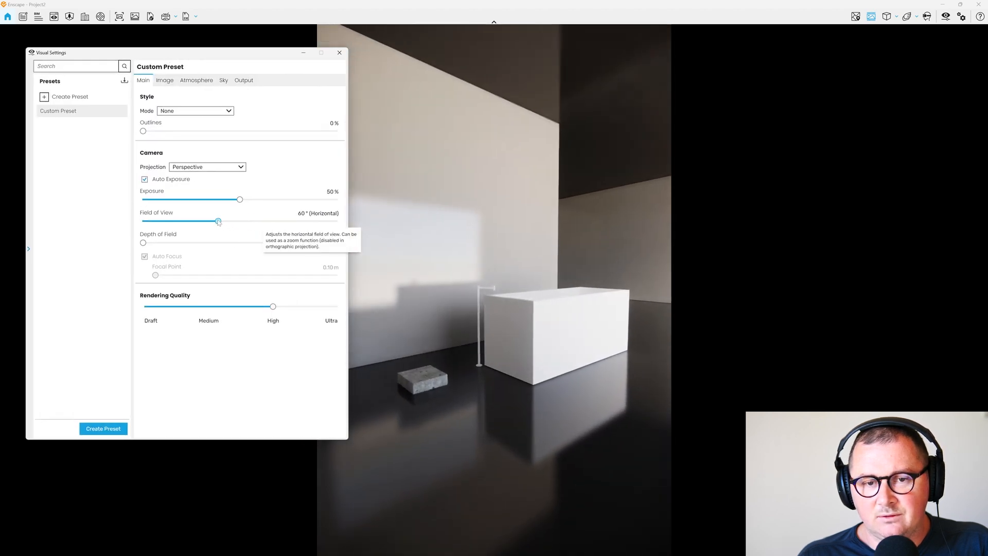
pyautogui.moveTo(217, 221); pyautogui.dragTo(203, 222)
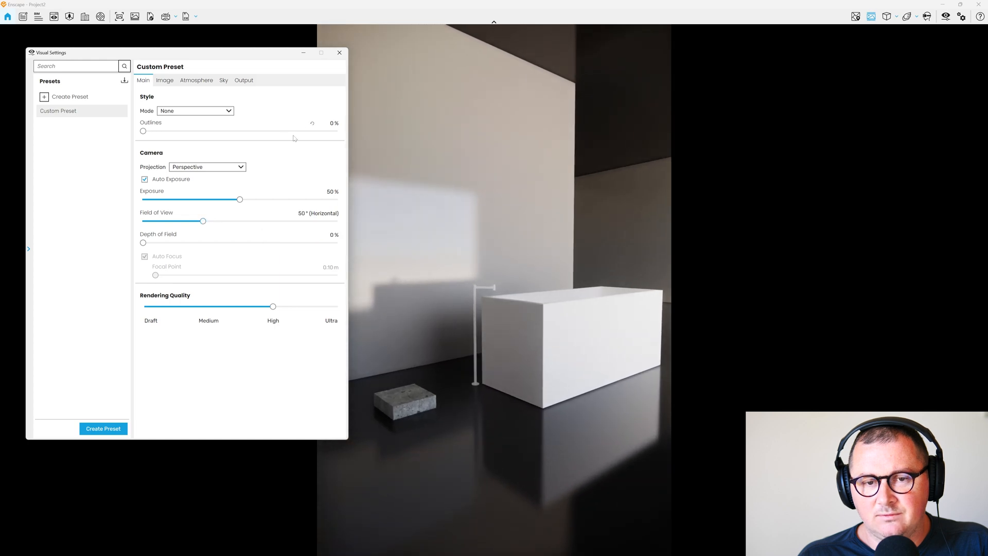
pyautogui.click(340, 52)
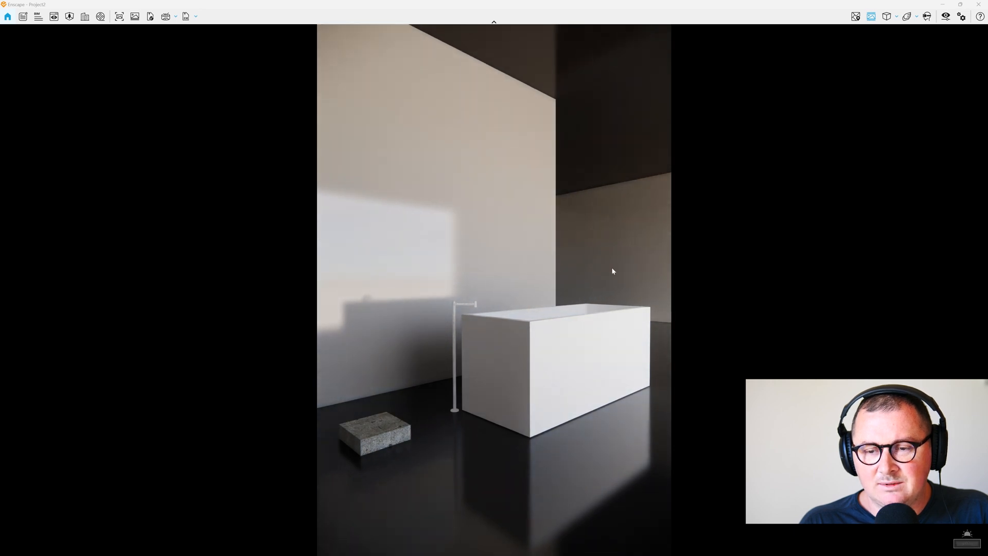
pyautogui.moveTo(51, 16)
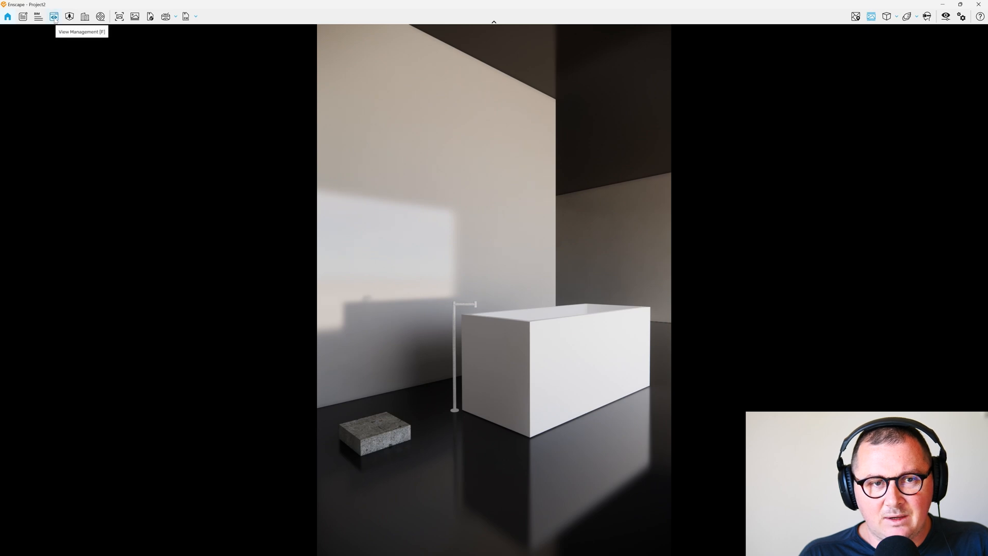
# Save the current camera as a new view named Enscape 3D view 1.
pyautogui.click(52, 16)
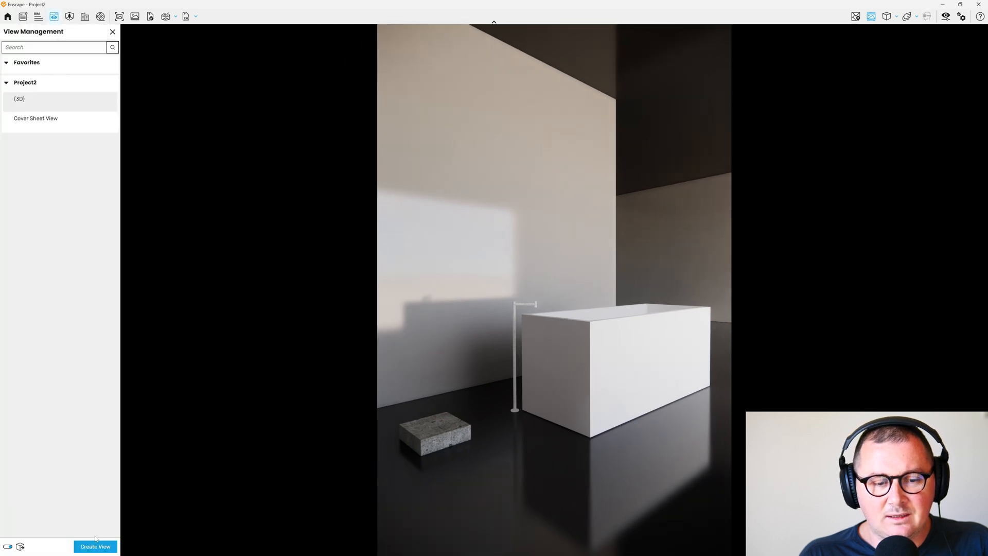
pyautogui.click(97, 546)
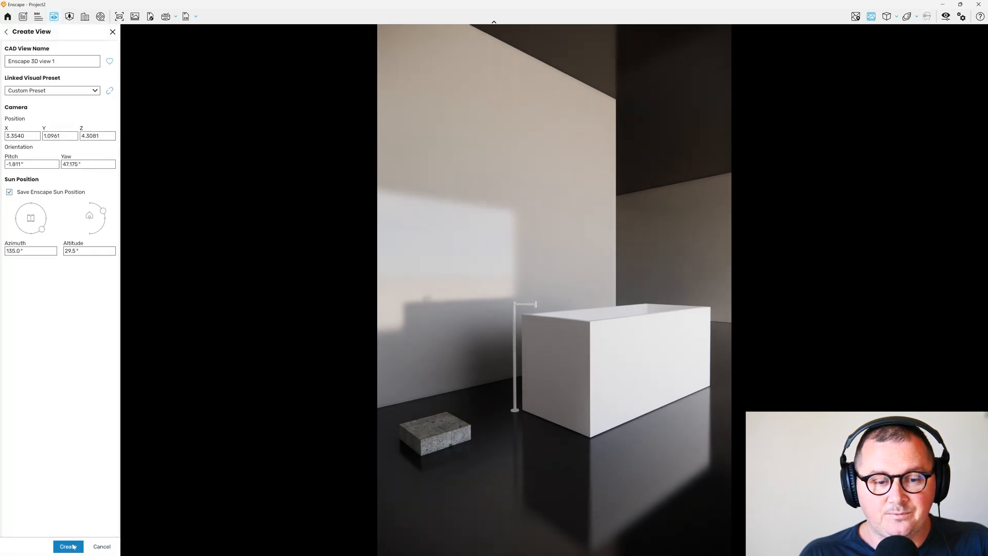
pyautogui.click(68, 546)
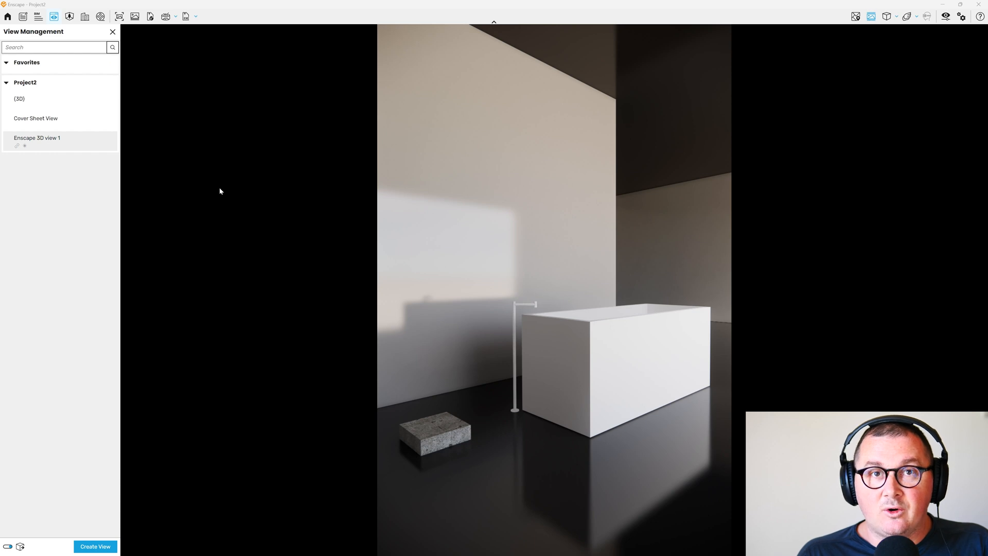
pyautogui.moveTo(706, 34)
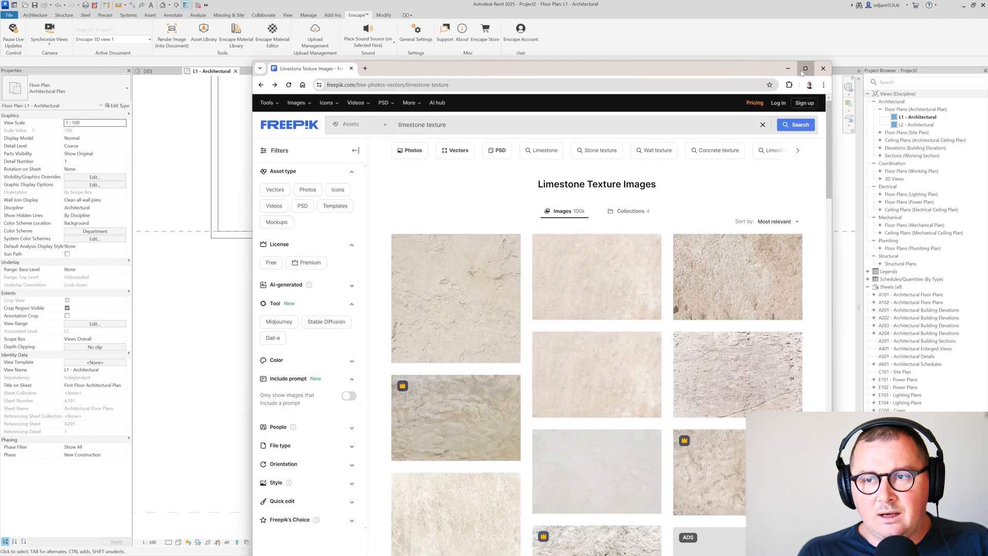
# Maximize the browser and open the grey stone floor texture from the Freepik results.
pyautogui.click(805, 68)
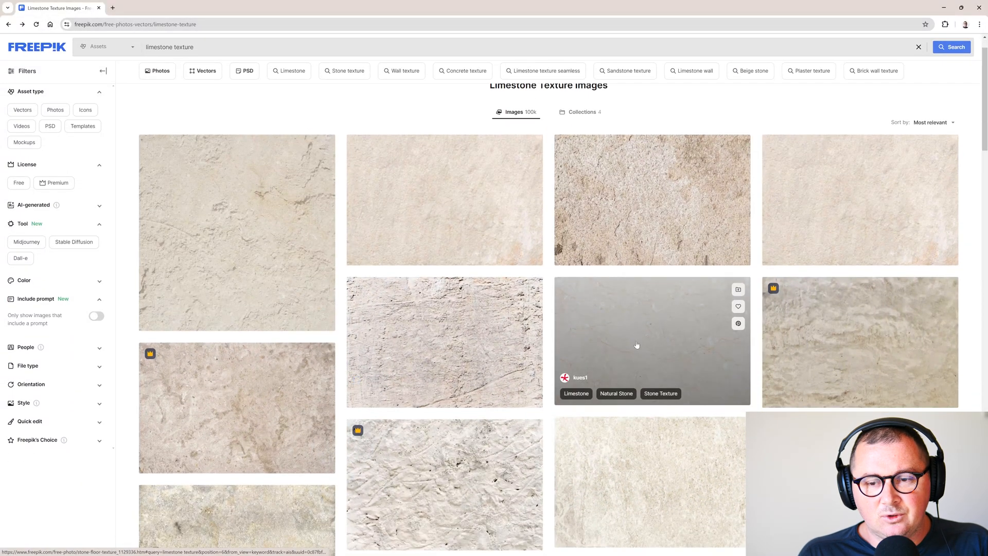
pyautogui.click(636, 345)
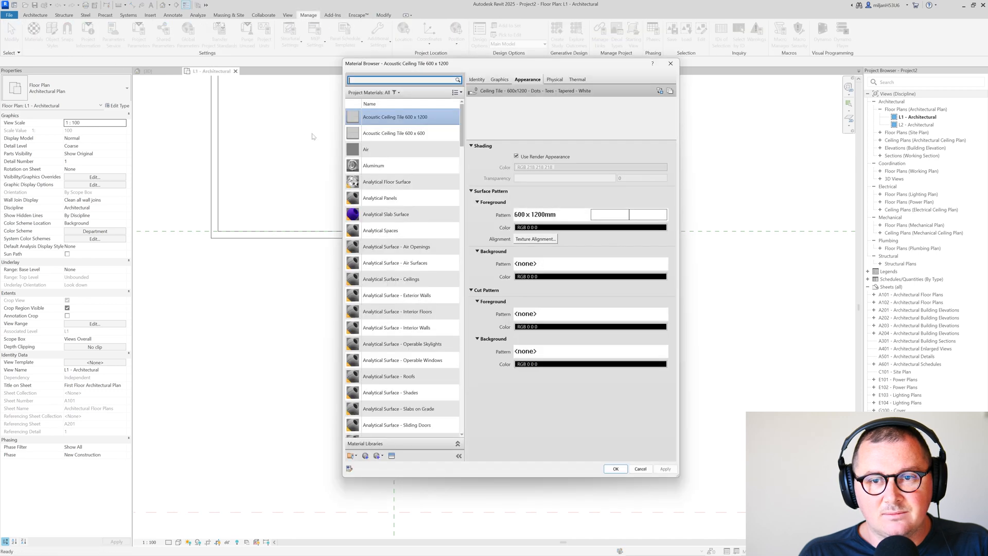
# Create a new limestone material with the stone floor texture as its appearance and apply it.
pyautogui.click(351, 455)
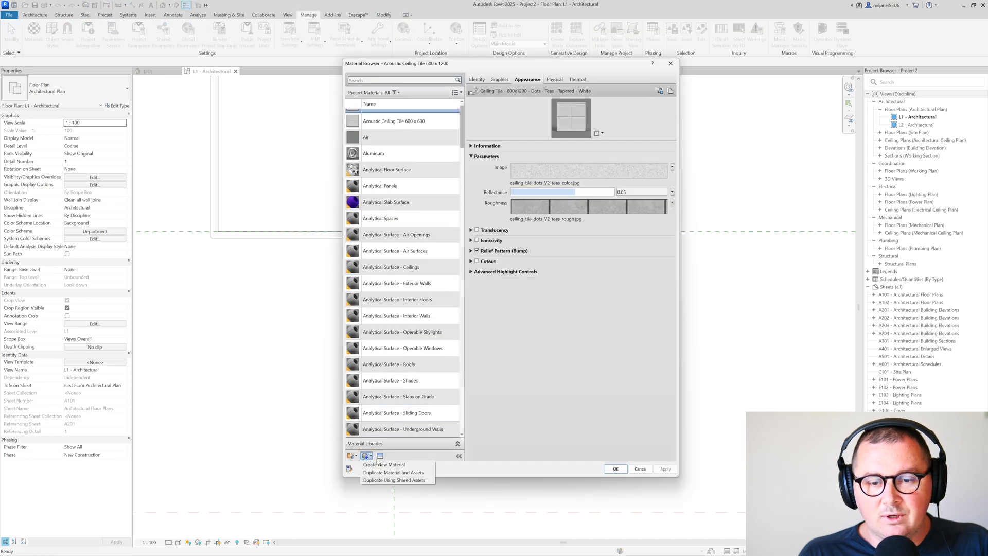
pyautogui.click(384, 464)
pyautogui.write('AR')
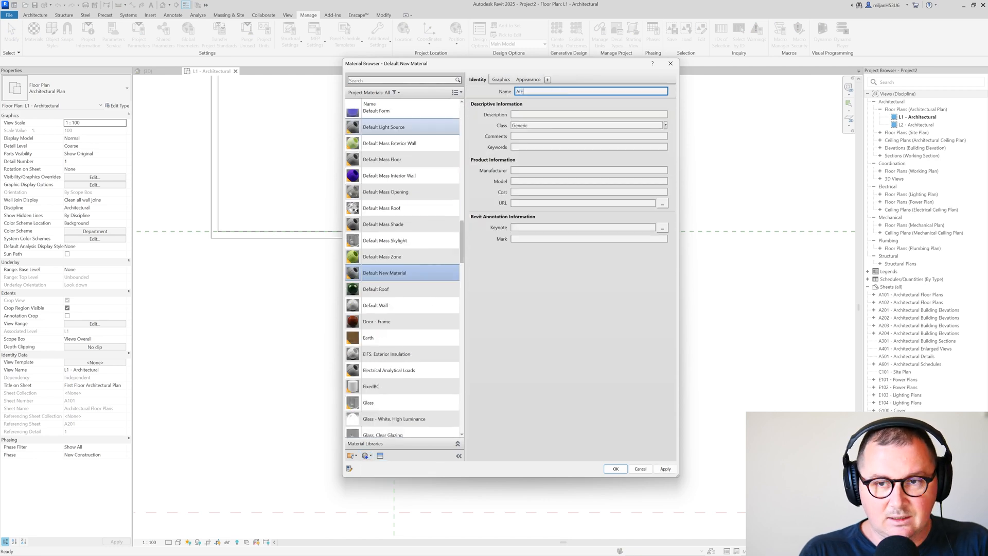
pyautogui.write('limeston 01')
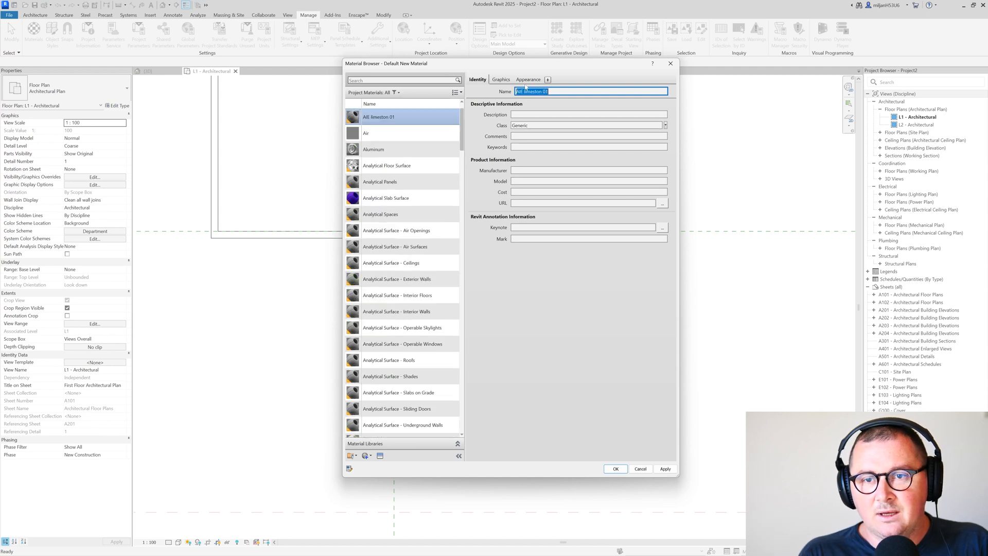
pyautogui.click(528, 80)
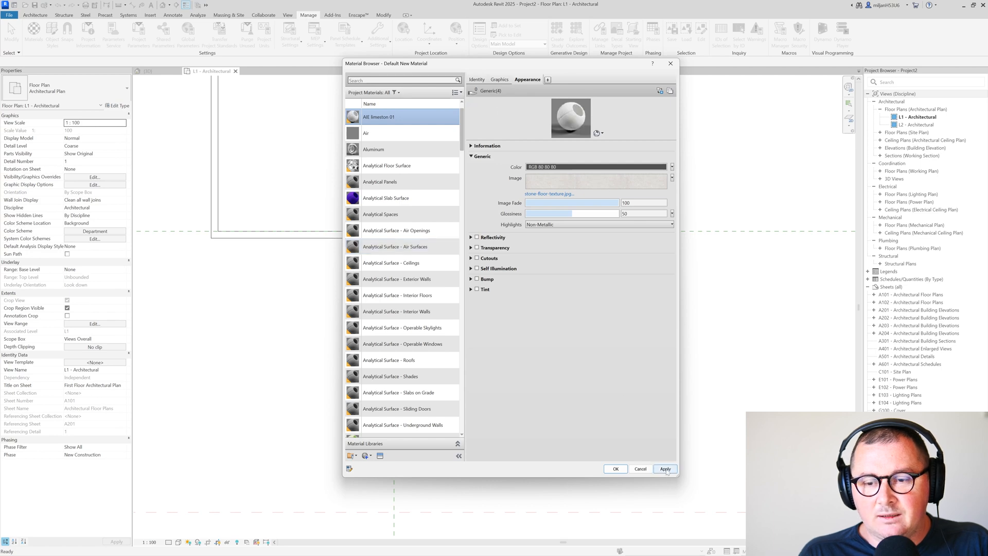
pyautogui.click(665, 468)
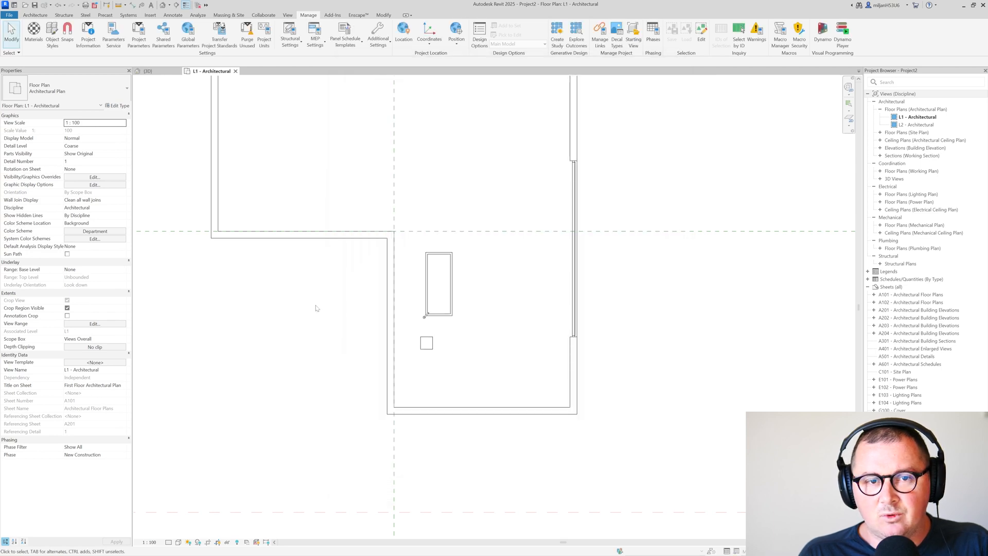
# Assign AE limestone 01 to the floor's structure layer and confirm the assembly.
pyautogui.click(146, 70)
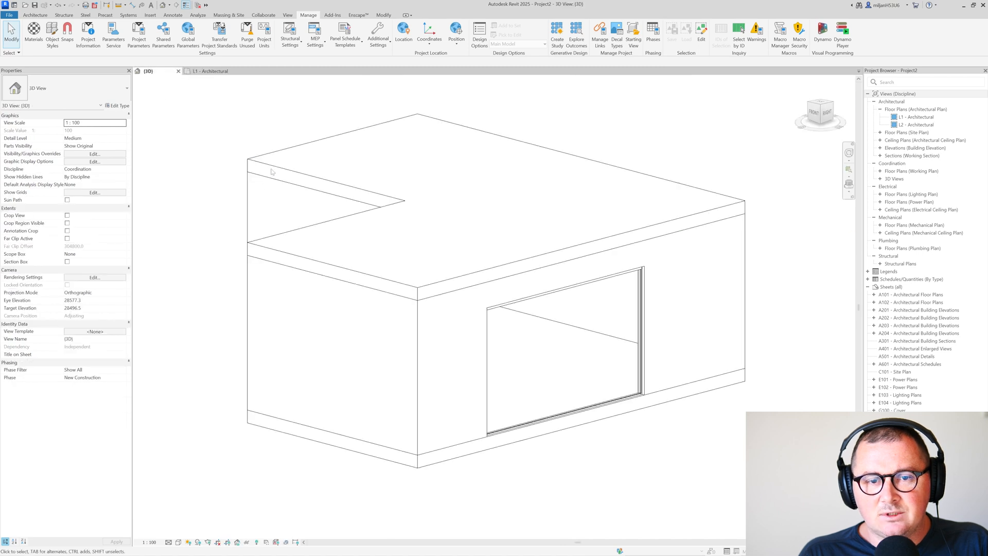
pyautogui.click(461, 183)
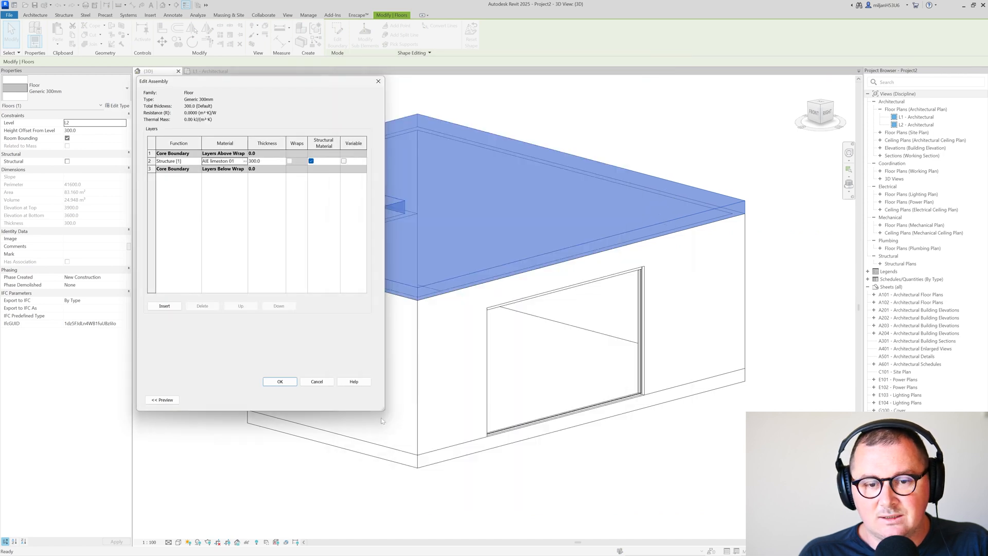
pyautogui.click(279, 381)
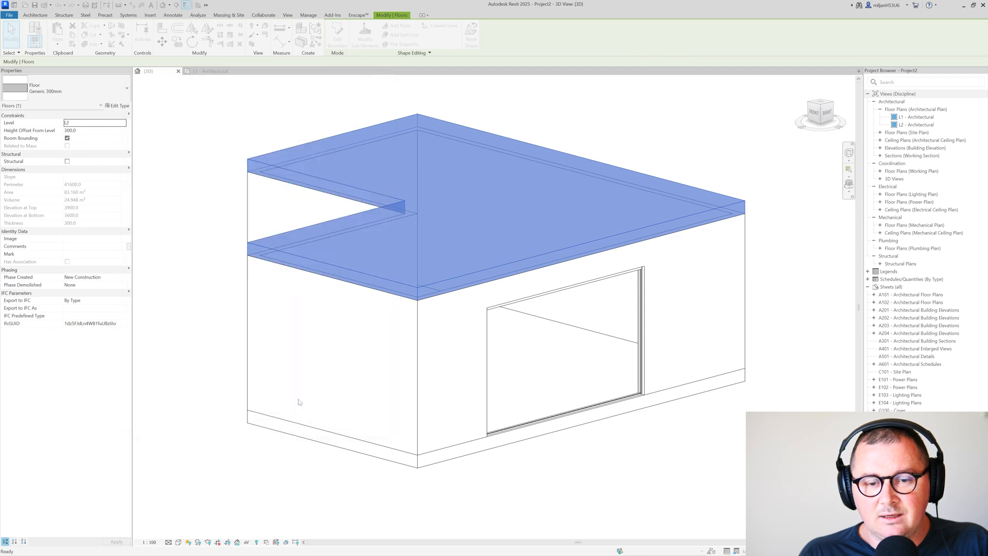
pyautogui.click(325, 367)
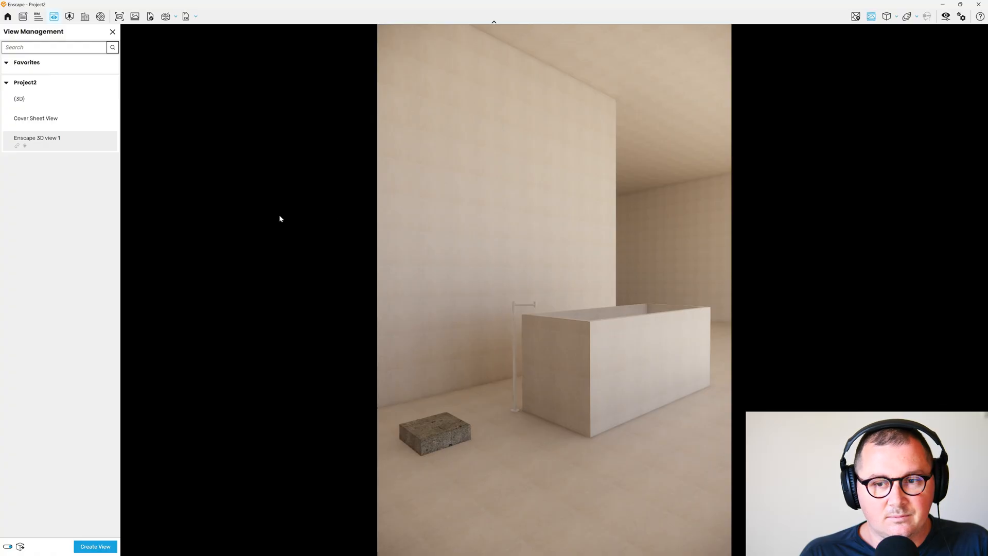
pyautogui.moveTo(334, 220)
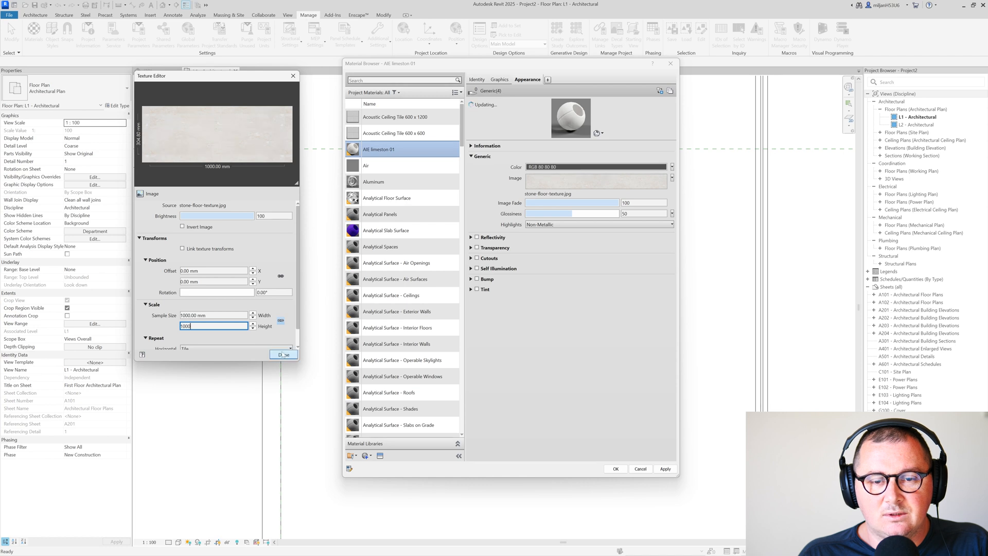
# Confirm the 1000 mm sample size for the limestone texture.
pyautogui.click(283, 354)
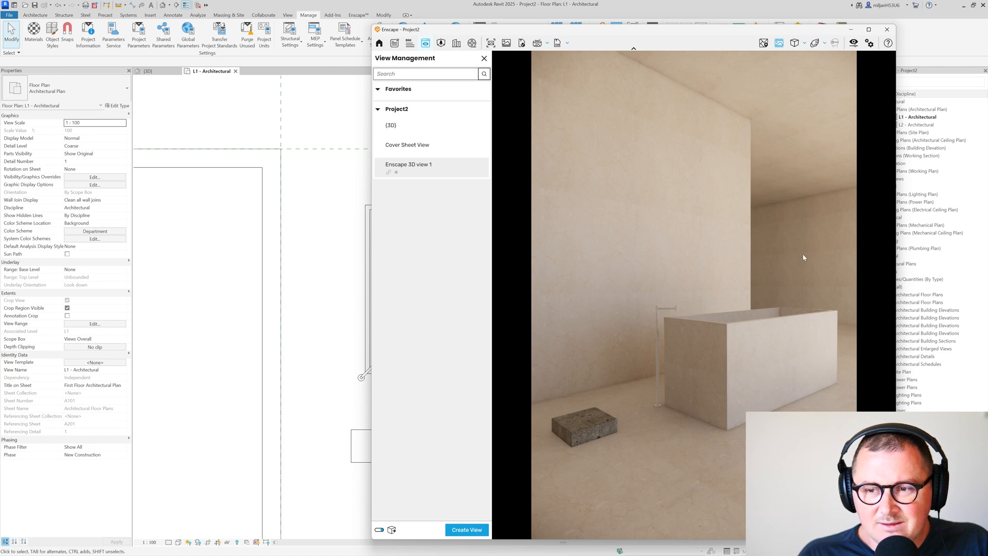
pyautogui.moveTo(766, 256)
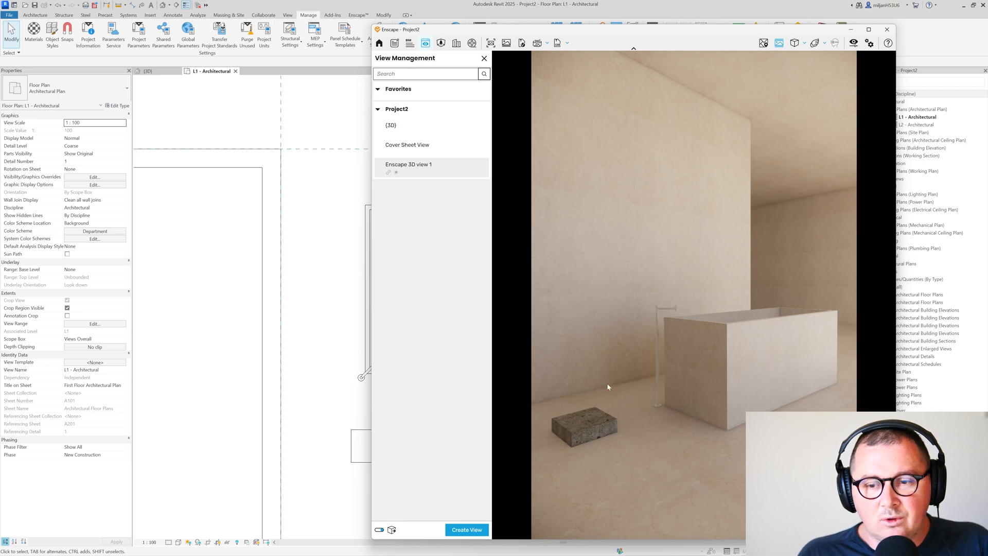
pyautogui.moveTo(606, 134)
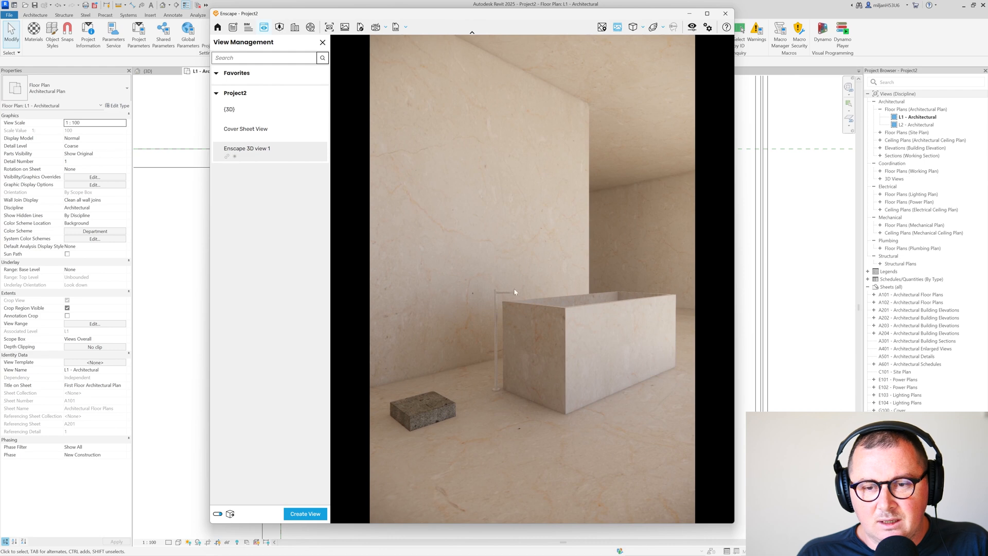
pyautogui.moveTo(582, 297)
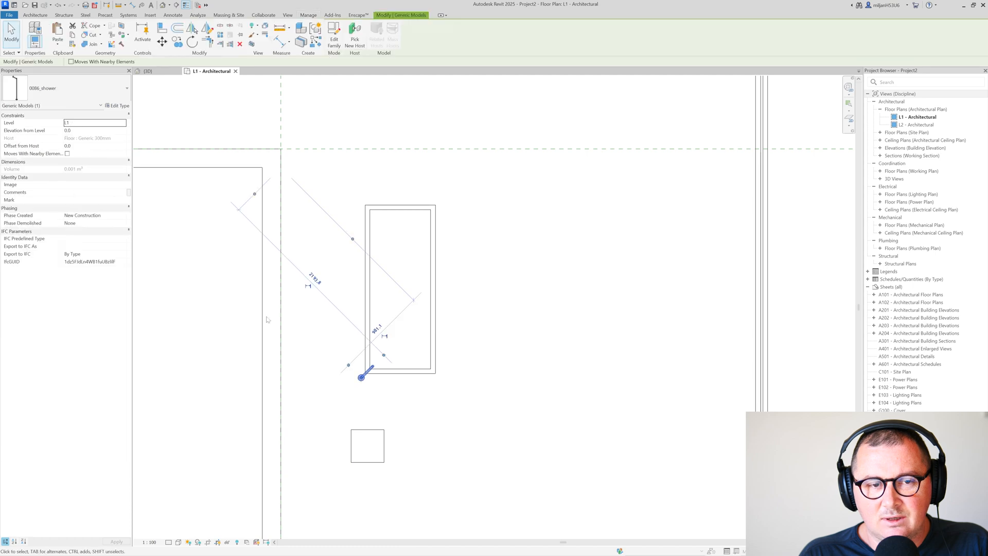
# Change the shower's Copper material to anodized aluminum with an RGB 80 80 80 tint.
pyautogui.click(120, 105)
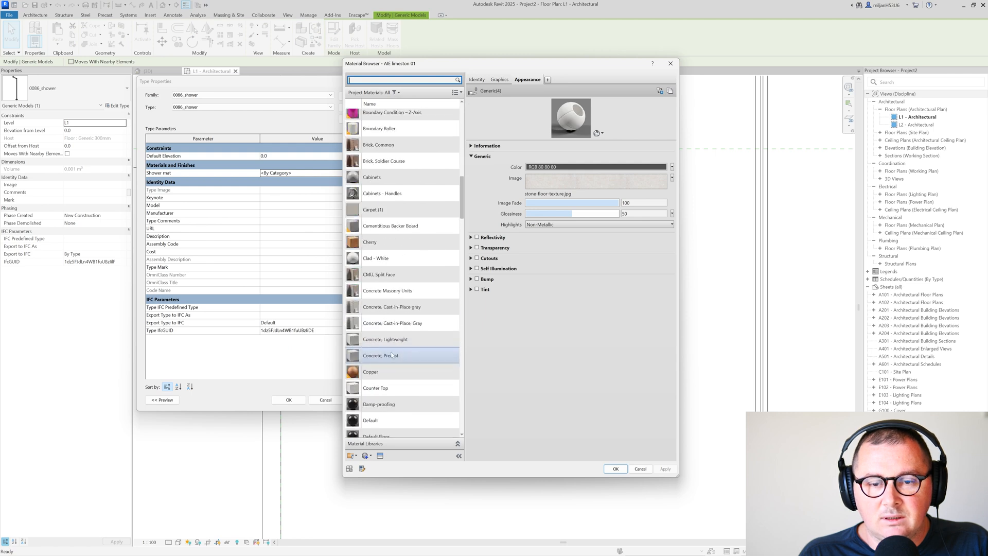
pyautogui.click(615, 468)
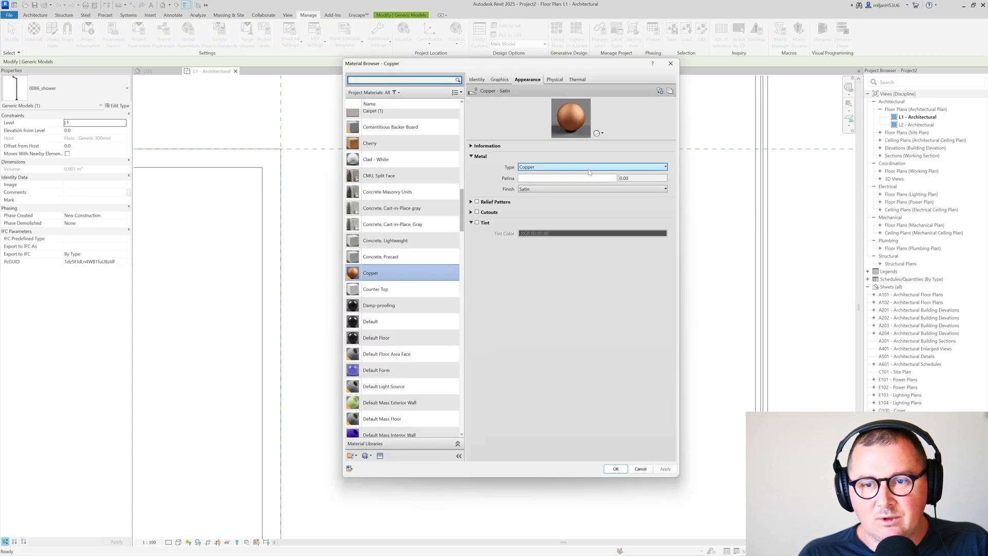
pyautogui.click(660, 167)
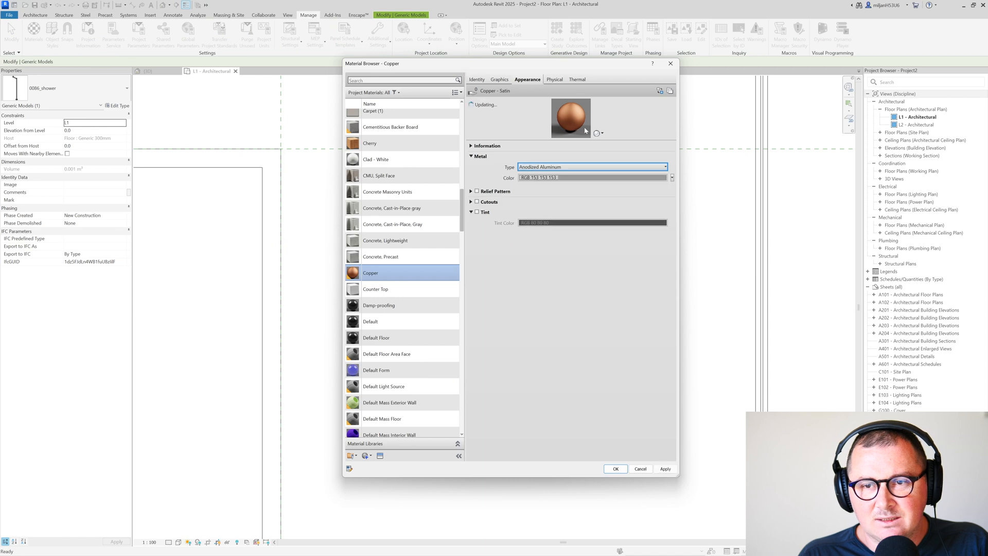
pyautogui.click(477, 212)
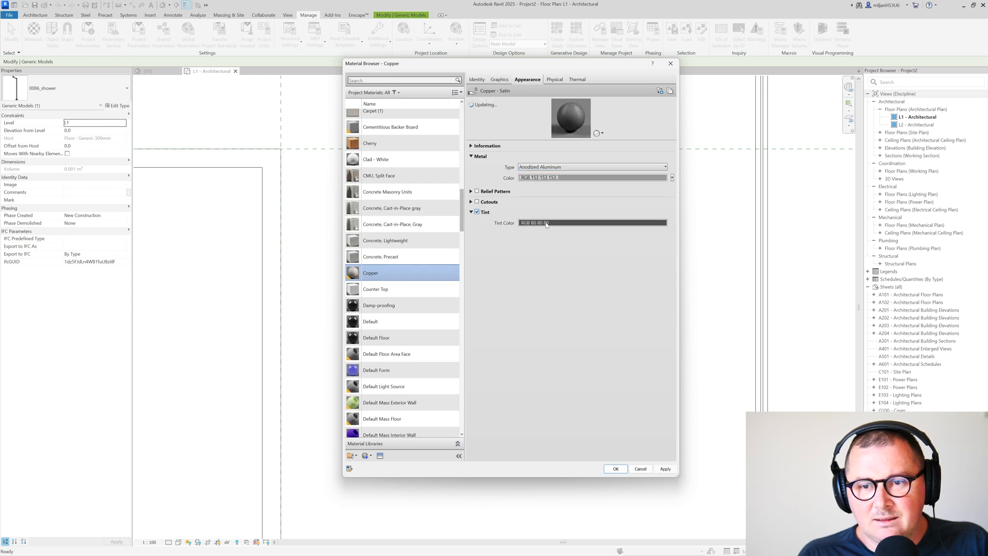
pyautogui.click(593, 222)
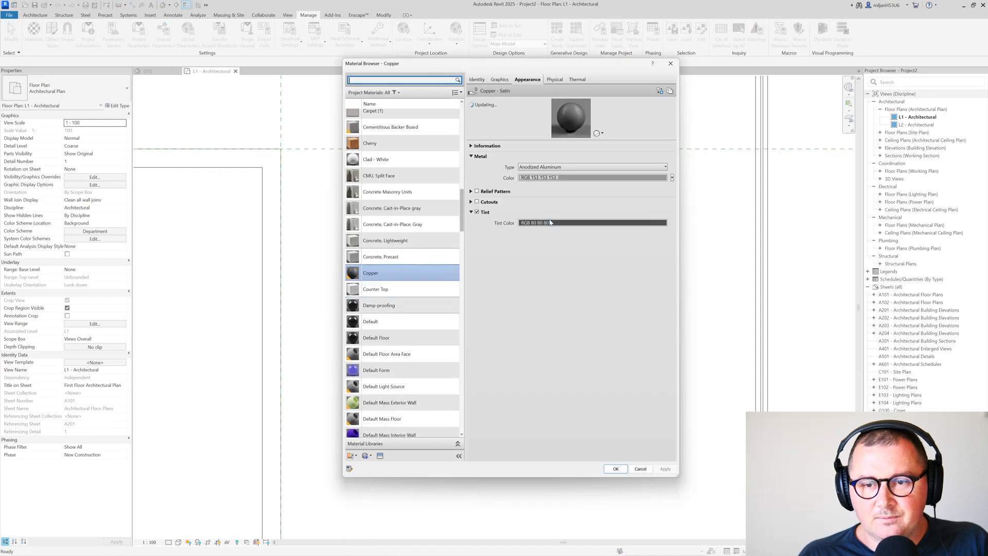
pyautogui.click(616, 468)
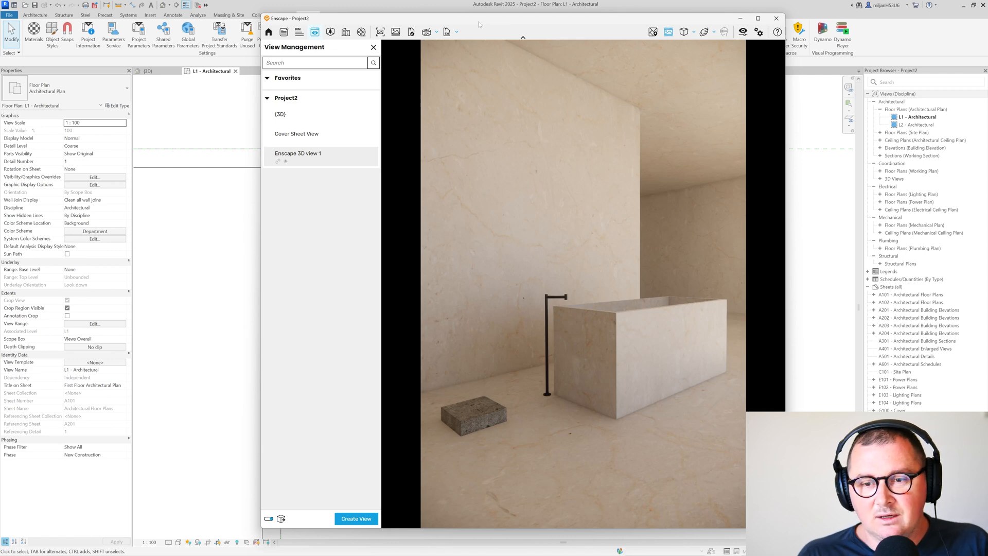
# Maximize the Enscape window to review the dark shower fixture.
pyautogui.click(374, 47)
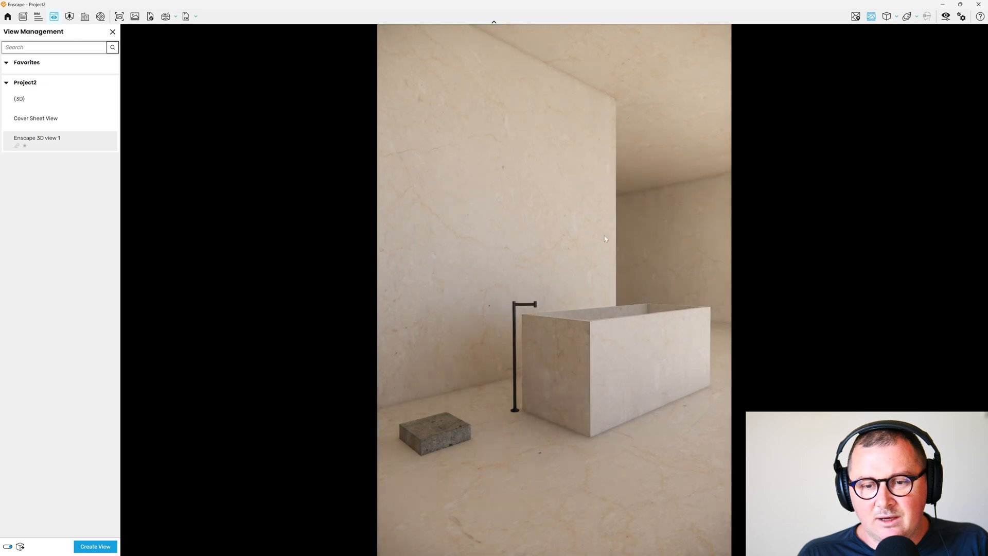
pyautogui.moveTo(871, 55)
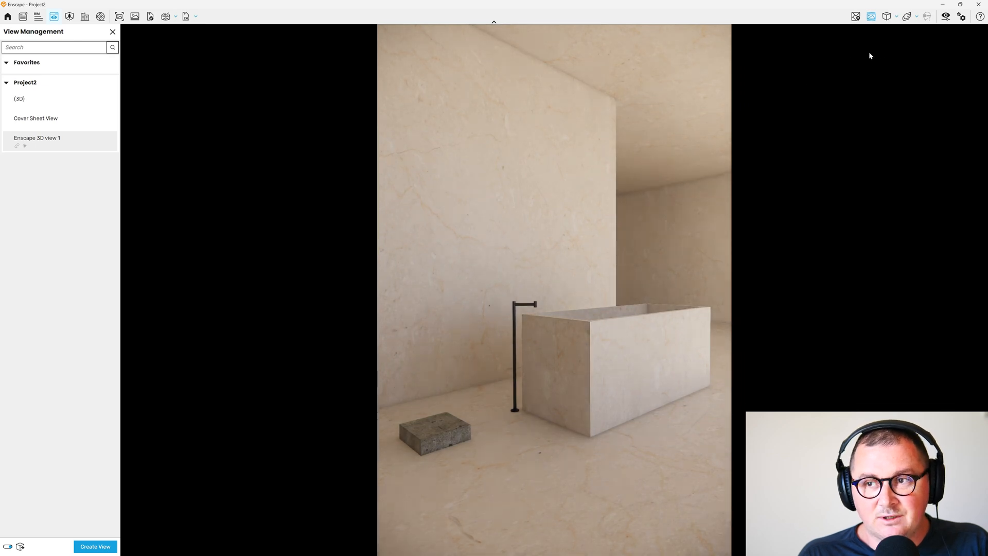
pyautogui.moveTo(882, 57)
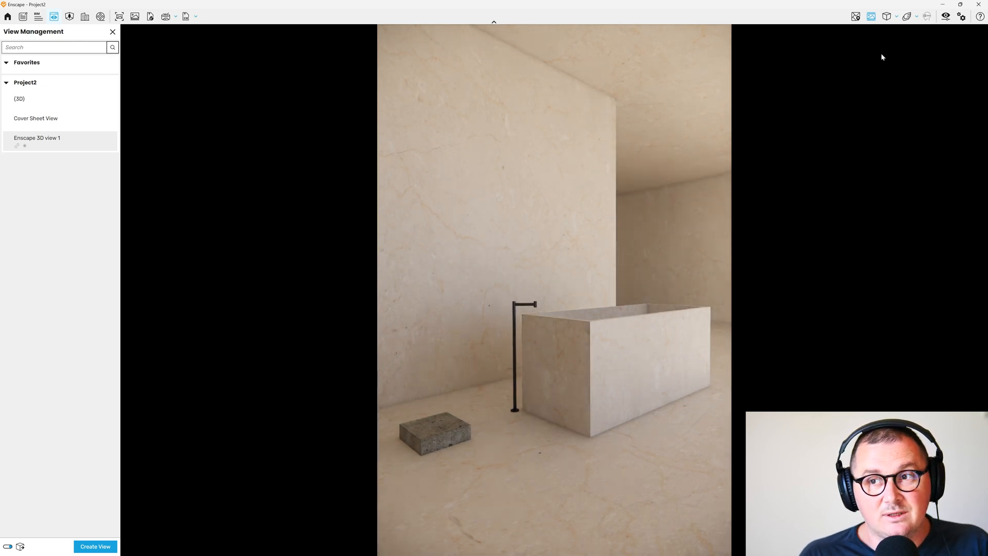
pyautogui.moveTo(945, 17)
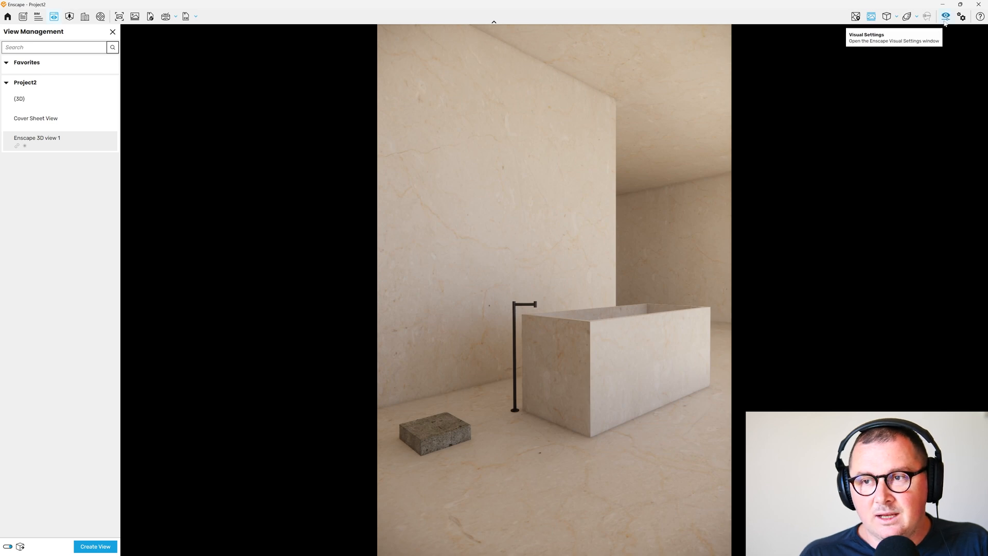
# Bring back Enscape's visual settings beside the view with automatic exposure off.
pyautogui.click(945, 15)
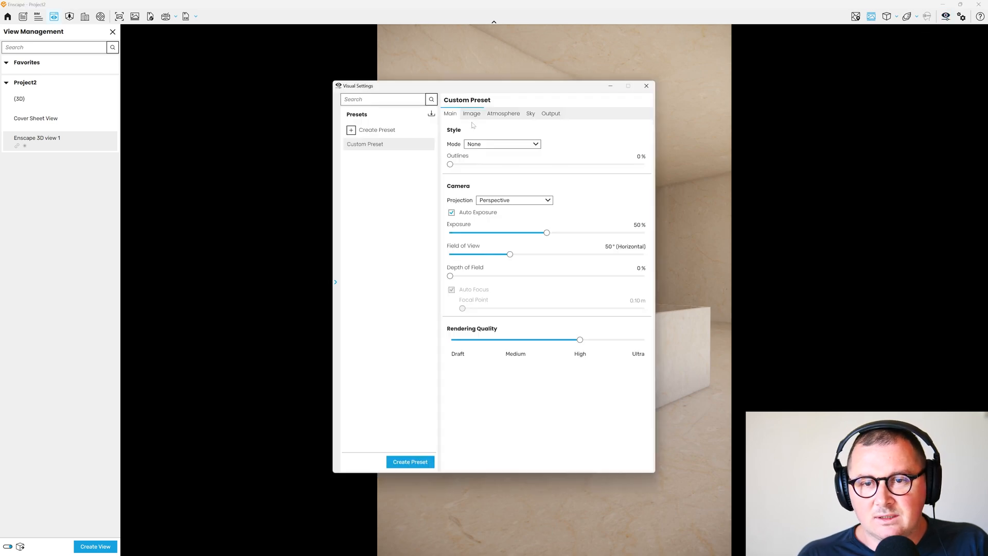
pyautogui.moveTo(358, 85); pyautogui.dragTo(83, 29)
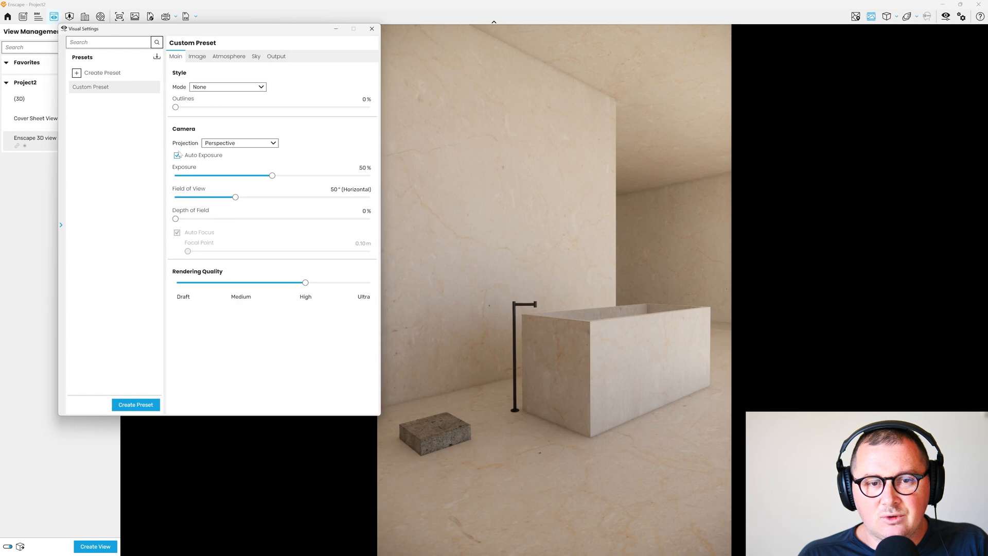
pyautogui.moveTo(178, 155)
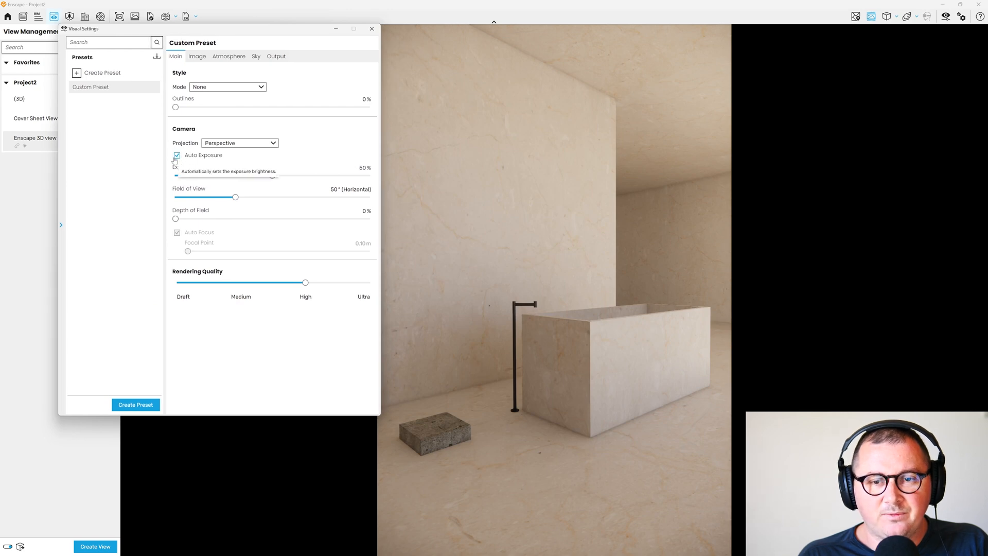
pyautogui.click(176, 155)
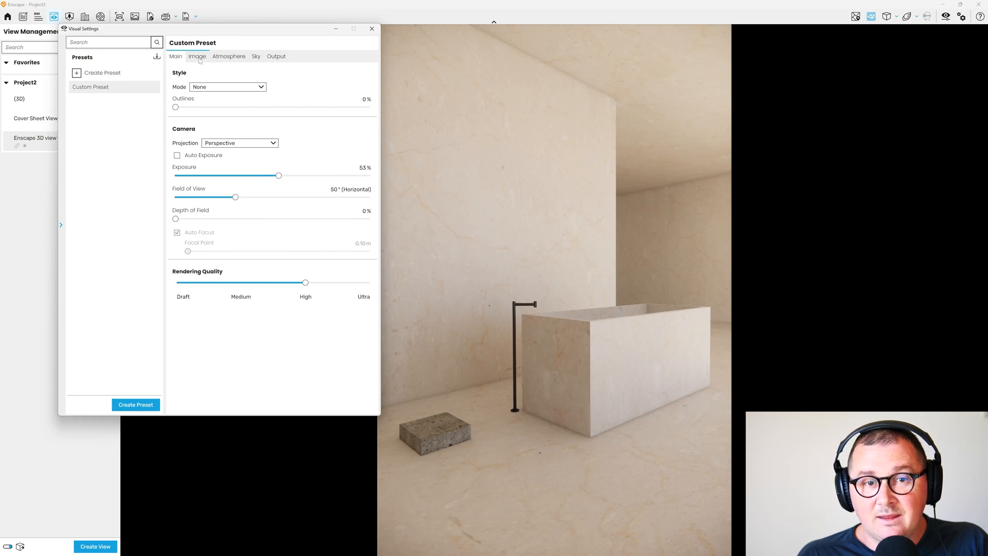
# Raise the image highlights to 70% in the image corrections.
pyautogui.click(198, 55)
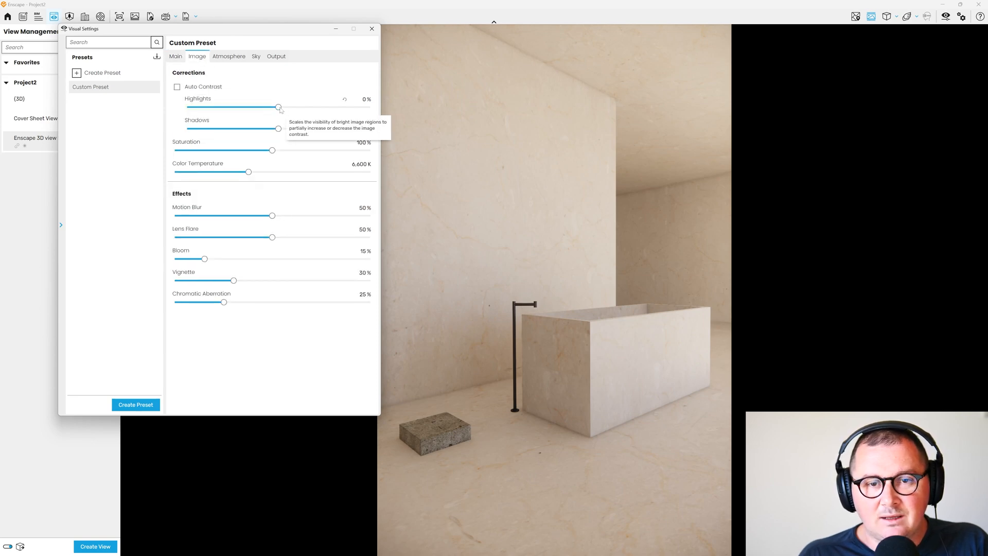
pyautogui.moveTo(279, 107); pyautogui.dragTo(323, 107)
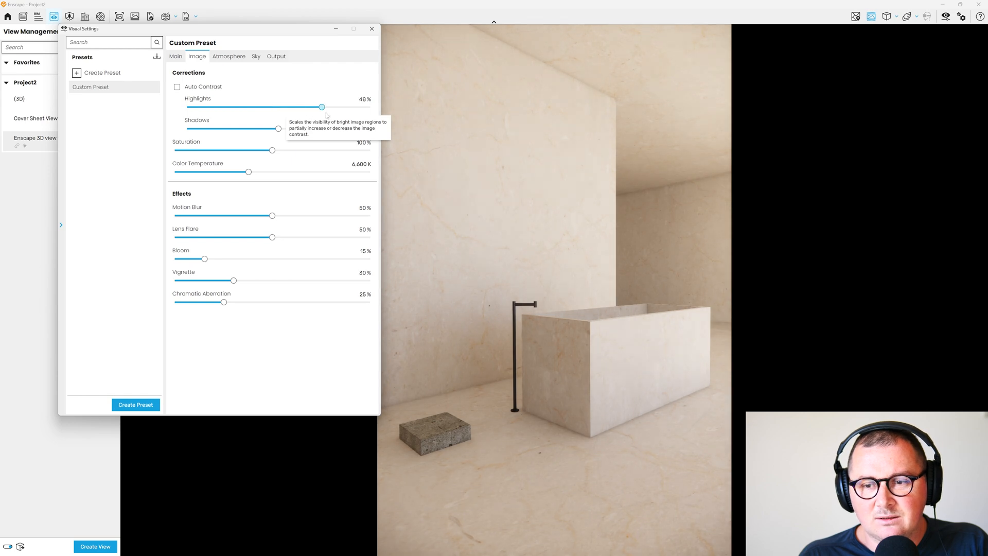
pyautogui.moveTo(321, 106); pyautogui.dragTo(334, 106)
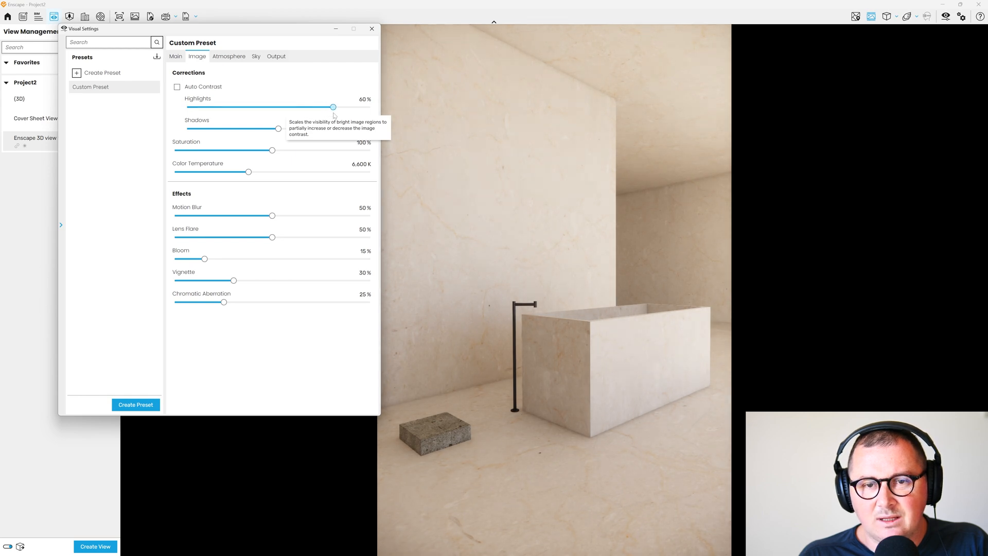
pyautogui.moveTo(332, 106); pyautogui.dragTo(340, 106)
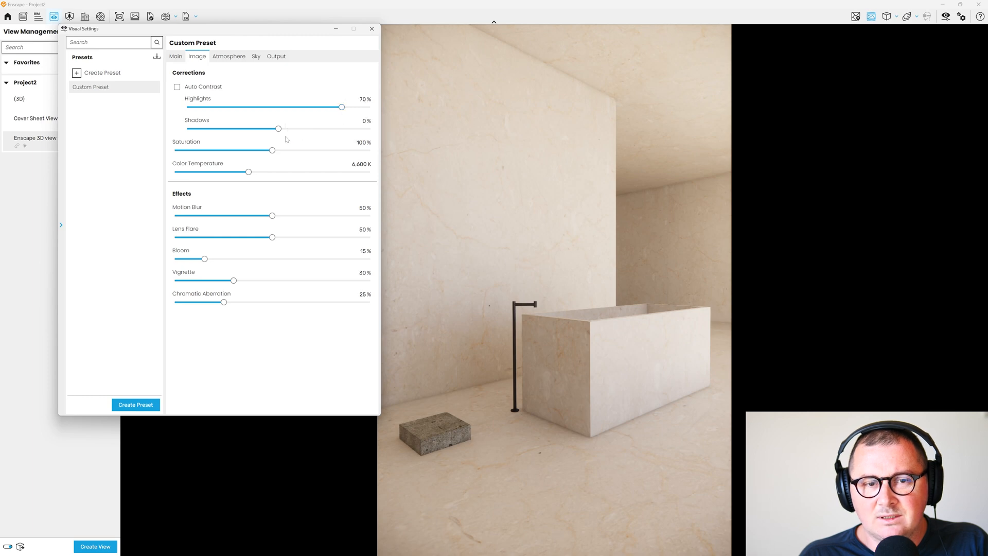
# Try shadows at -26% and 54%, settle on 10%, and dismiss the settings.
pyautogui.moveTo(278, 129); pyautogui.dragTo(255, 128)
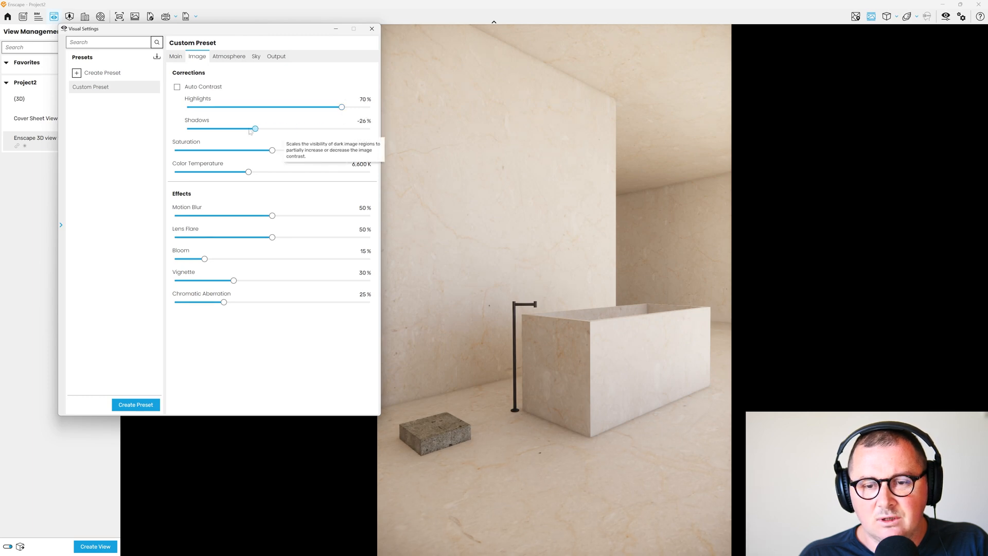
pyautogui.moveTo(255, 129); pyautogui.dragTo(329, 129)
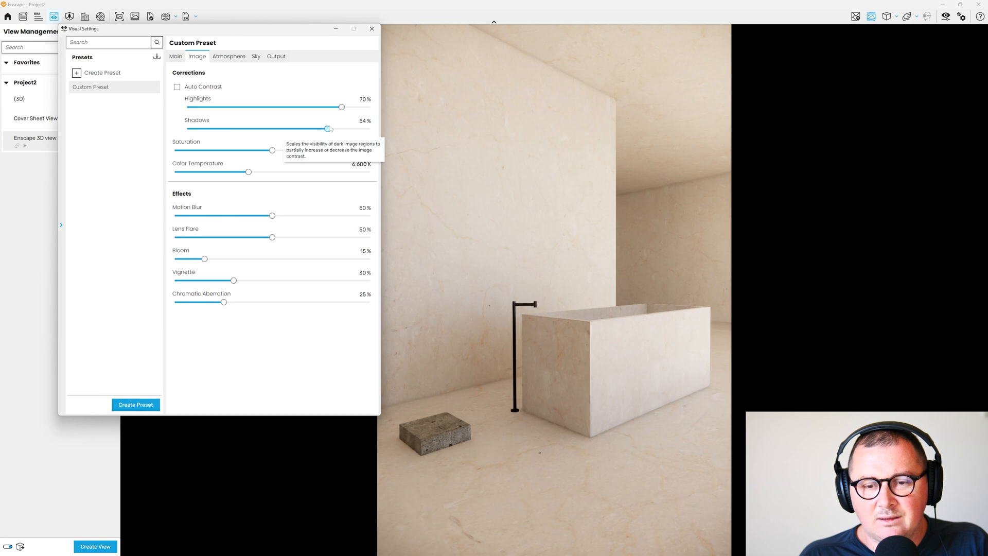
pyautogui.moveTo(329, 129); pyautogui.dragTo(288, 129)
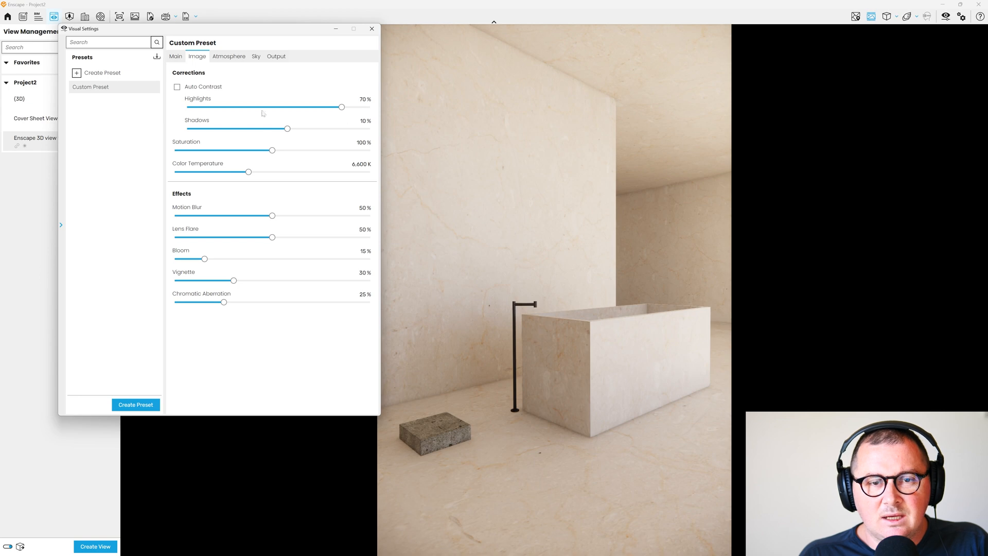
pyautogui.click(277, 56)
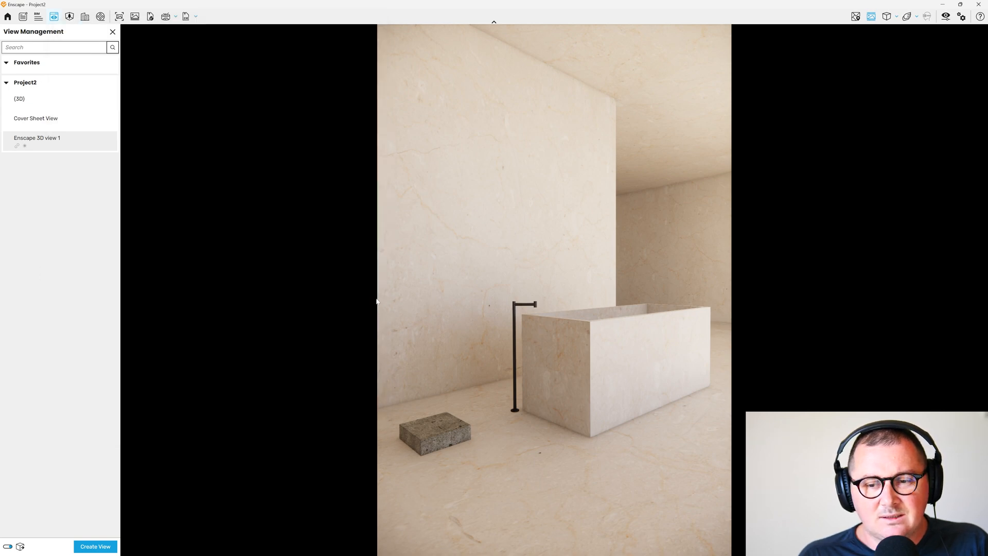
pyautogui.moveTo(627, 430)
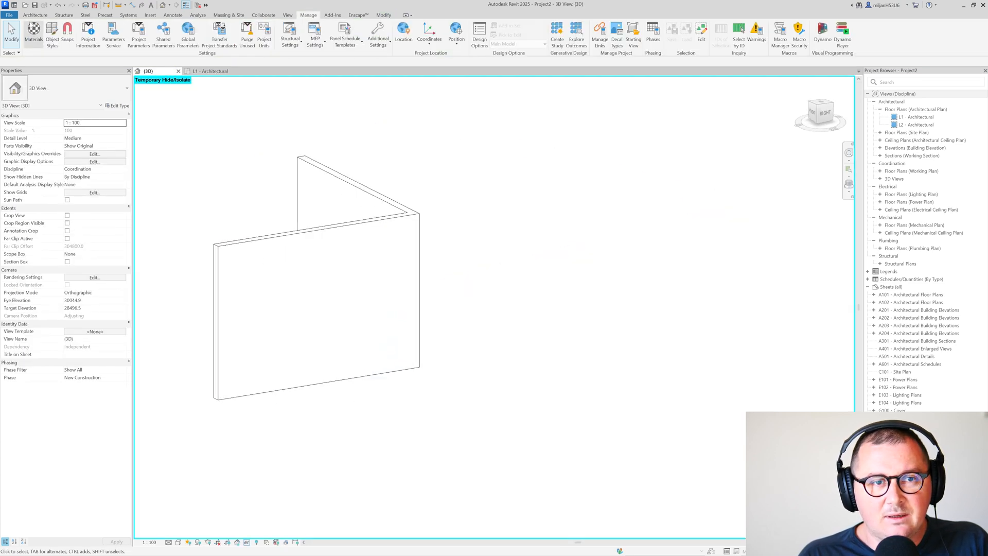
# Start a Wall: Reveal from the Architecture wall options and pick a reveal profile for it.
pyautogui.click(34, 35)
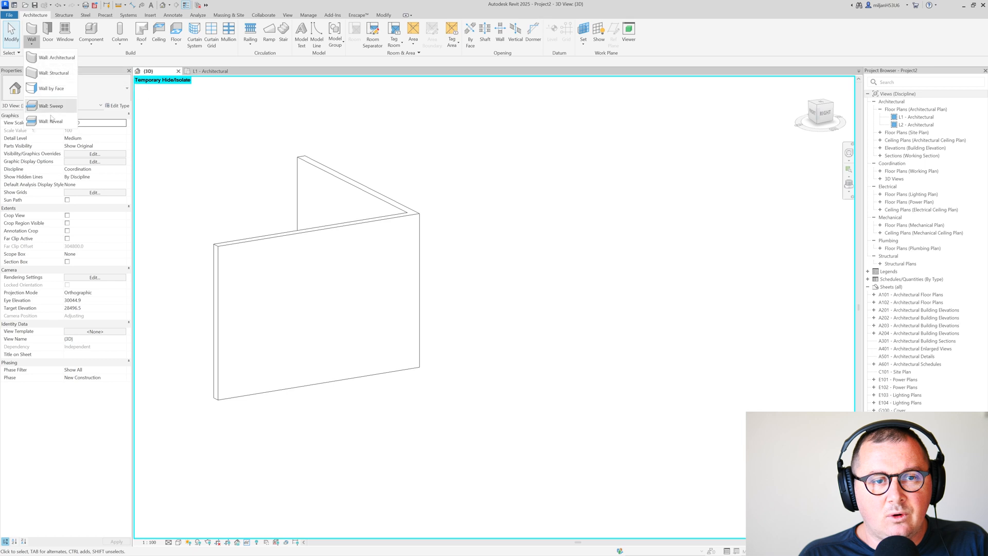
pyautogui.click(49, 121)
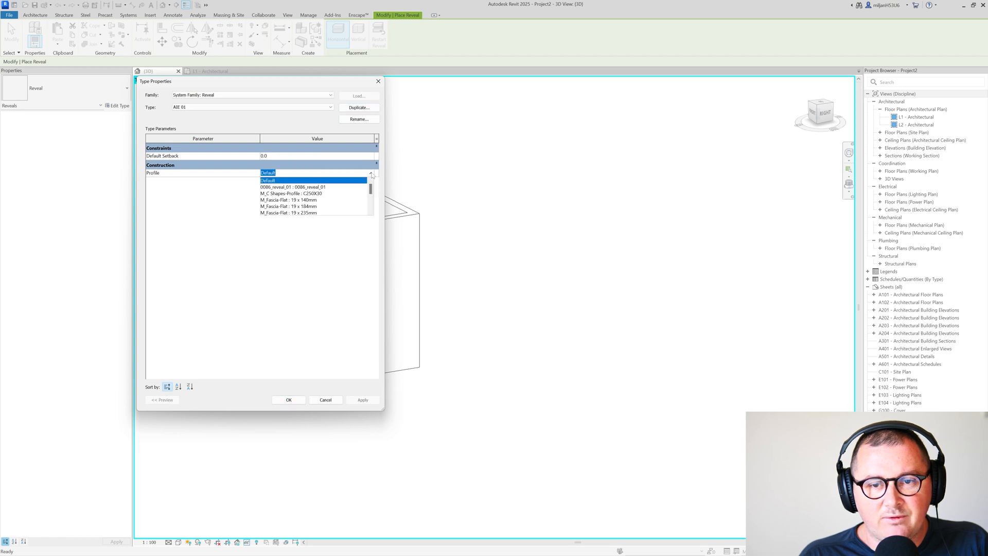
pyautogui.click(292, 186)
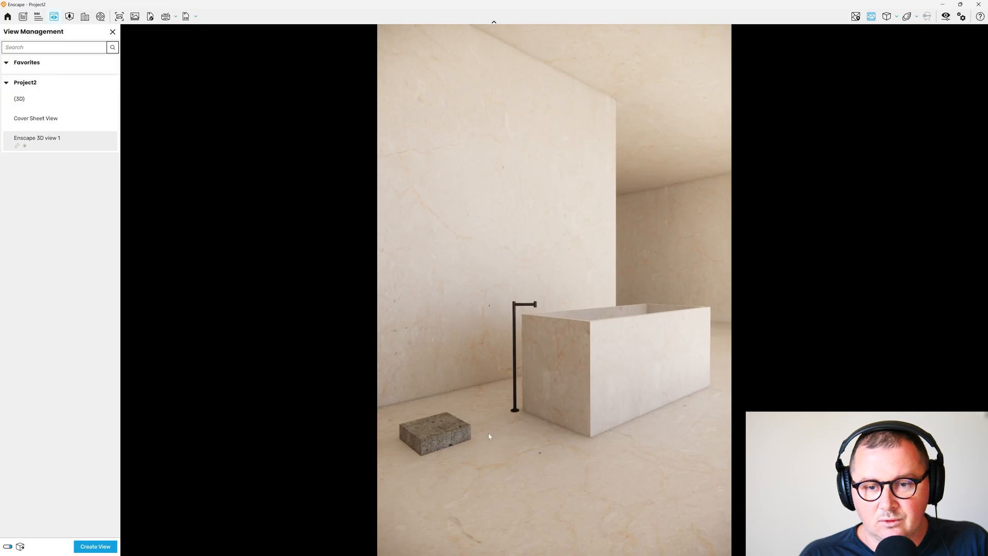
pyautogui.moveTo(414, 373)
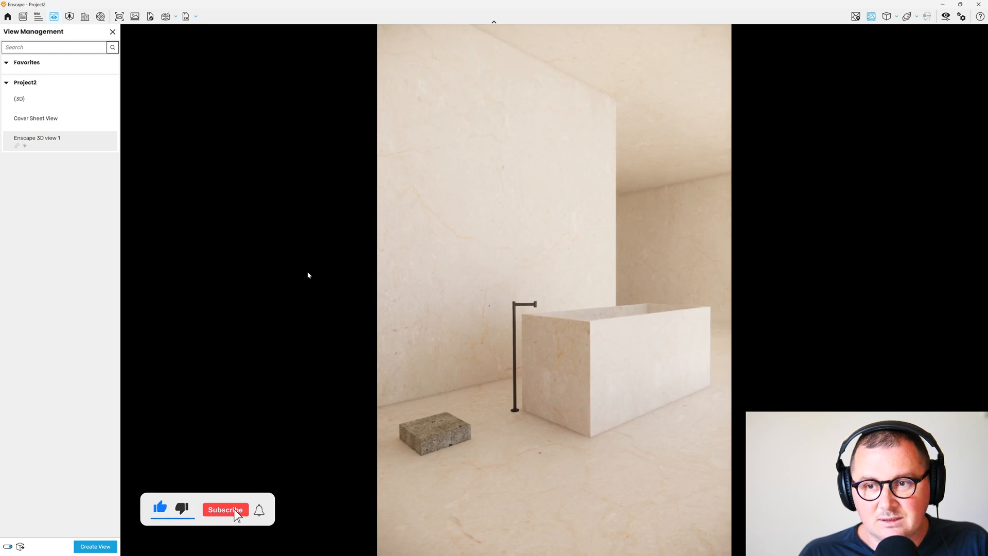
pyautogui.click(225, 508)
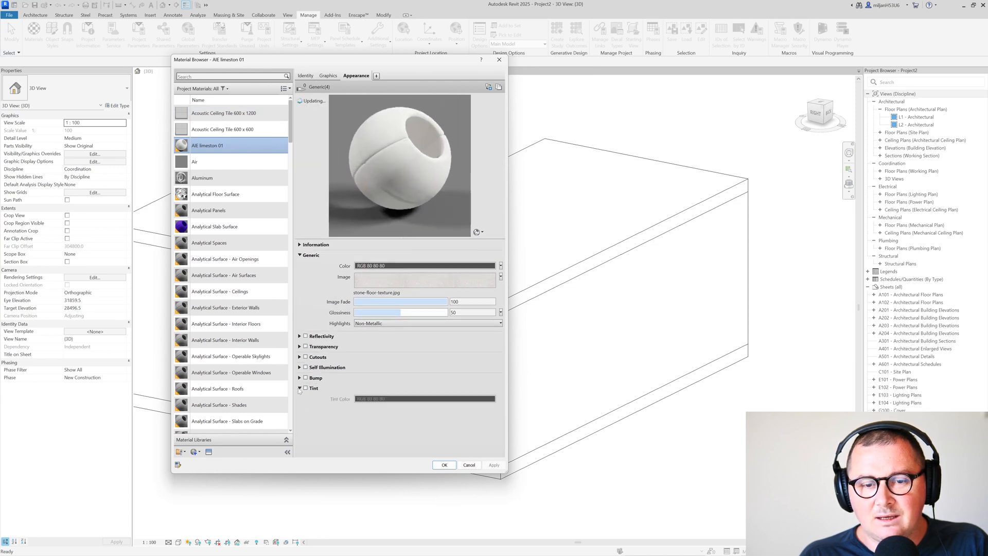
# Pick a light grey tint (RGB 217 217 217) for AIE limestone 01 and apply it.
pyautogui.click(305, 388)
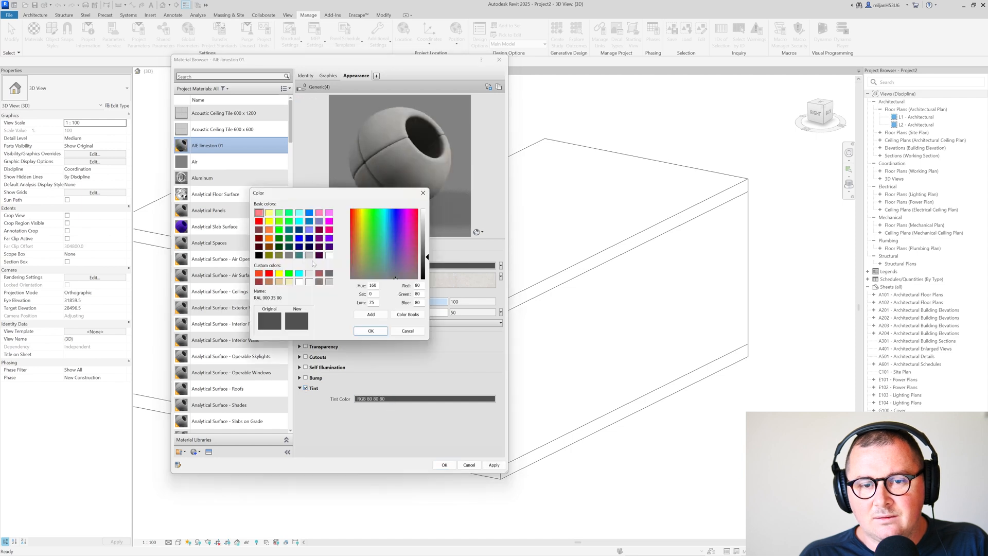
pyautogui.click(371, 330)
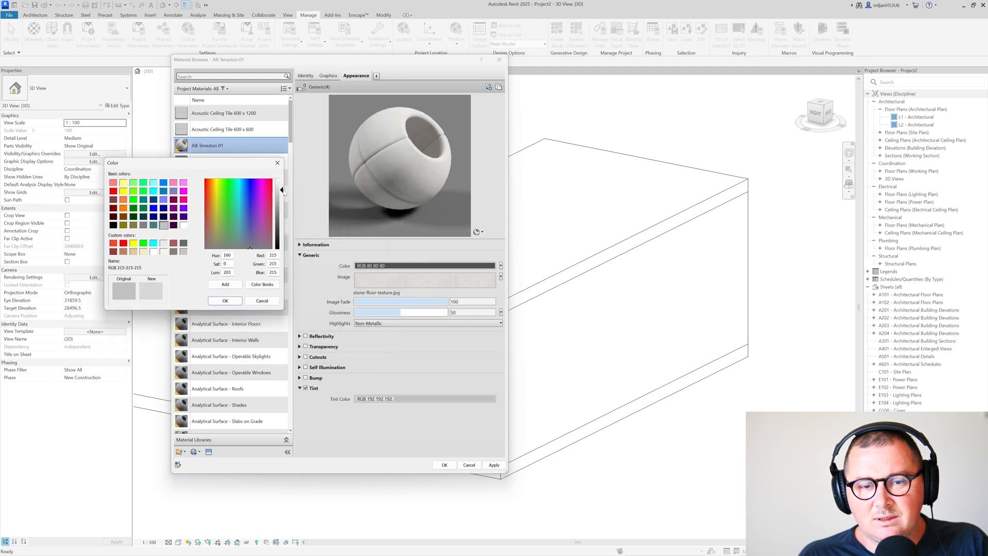
pyautogui.click(225, 301)
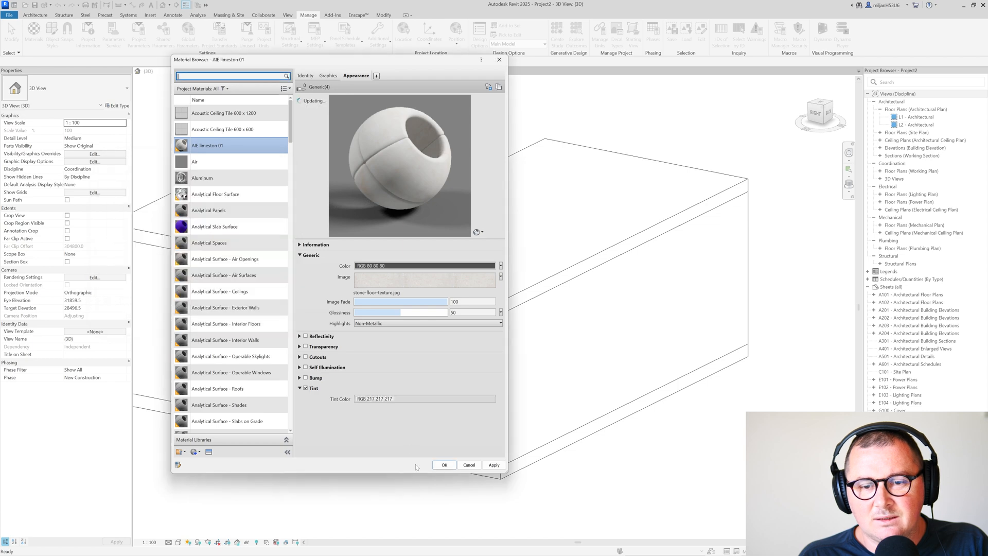
pyautogui.click(445, 464)
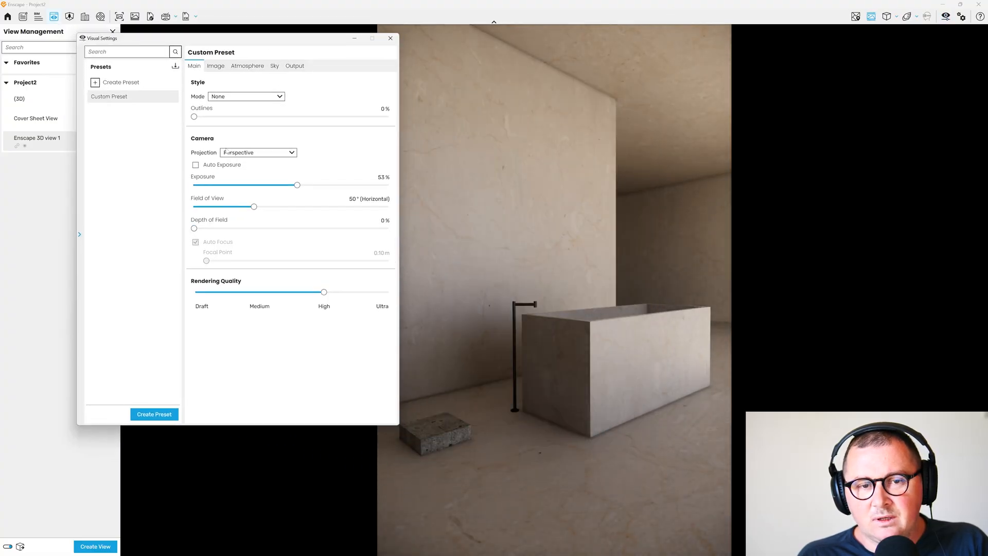
# Nudge exposure up through 56% to 57% and dismiss the visual settings.
pyautogui.moveTo(296, 184); pyautogui.dragTo(303, 184)
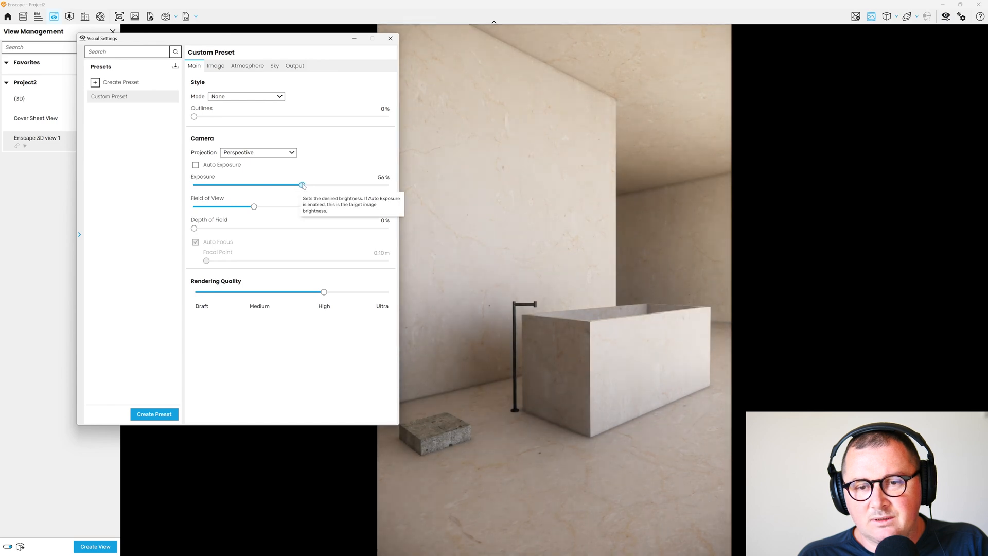
pyautogui.moveTo(302, 186); pyautogui.dragTo(305, 185)
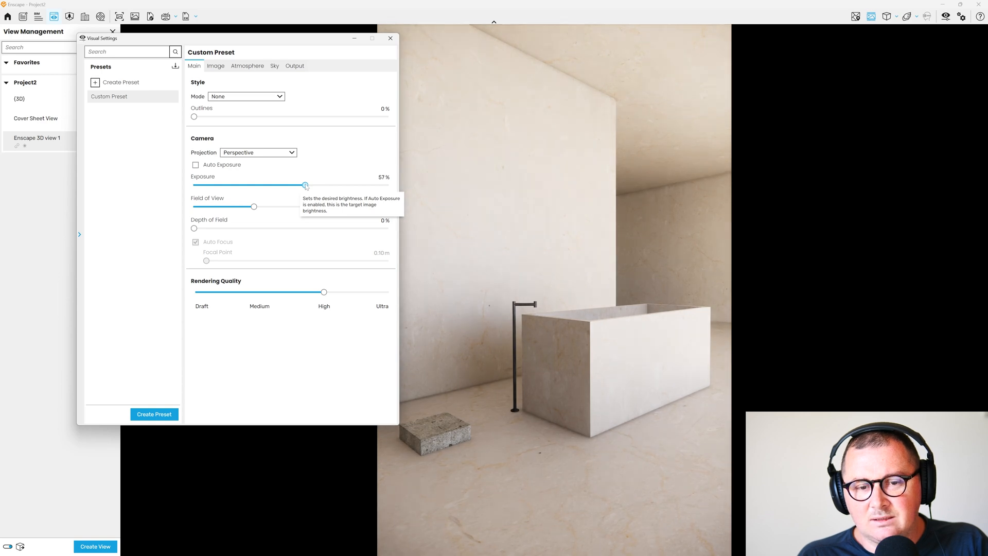
pyautogui.click(390, 39)
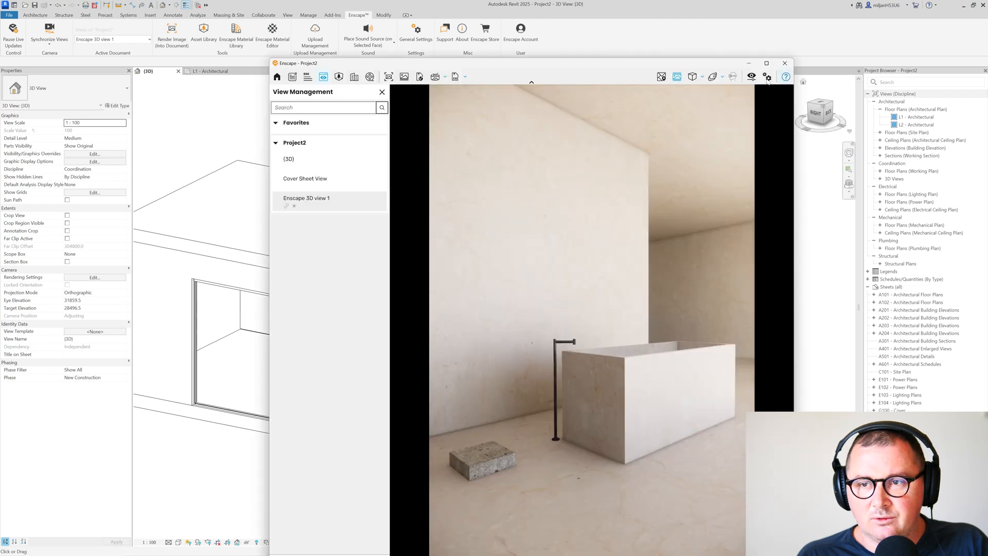
# Set Enscape's rendering quality slider to Ultra in the visual settings.
pyautogui.click(767, 76)
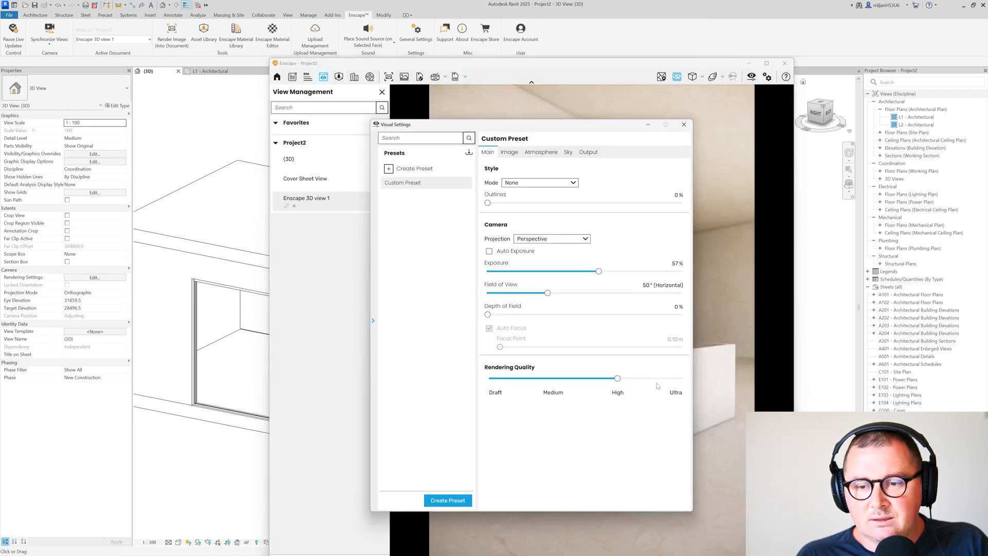
pyautogui.moveTo(616, 377); pyautogui.dragTo(681, 378)
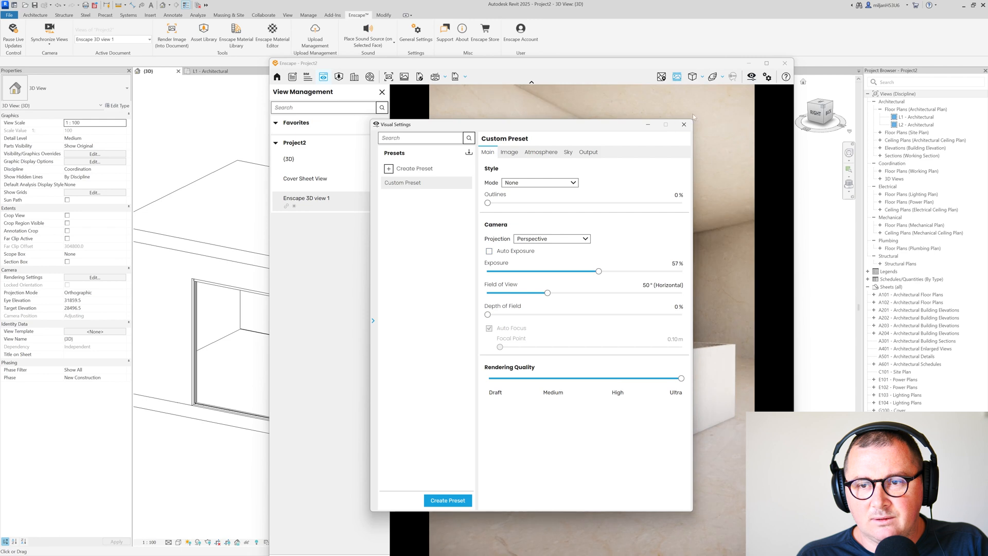
pyautogui.click(684, 124)
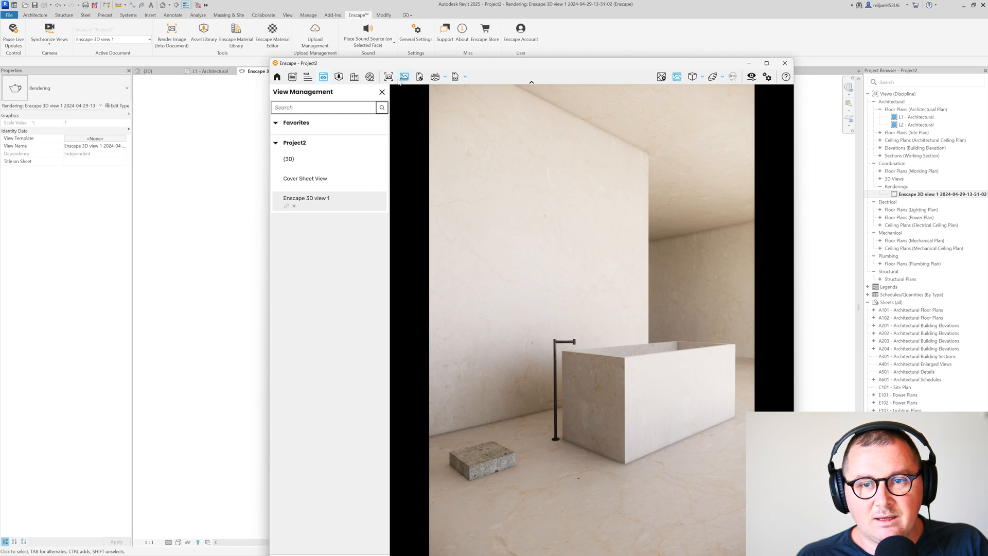
# Tick Enscape 3D view 1 in Batch Rendering and render the selected views.
pyautogui.click(405, 76)
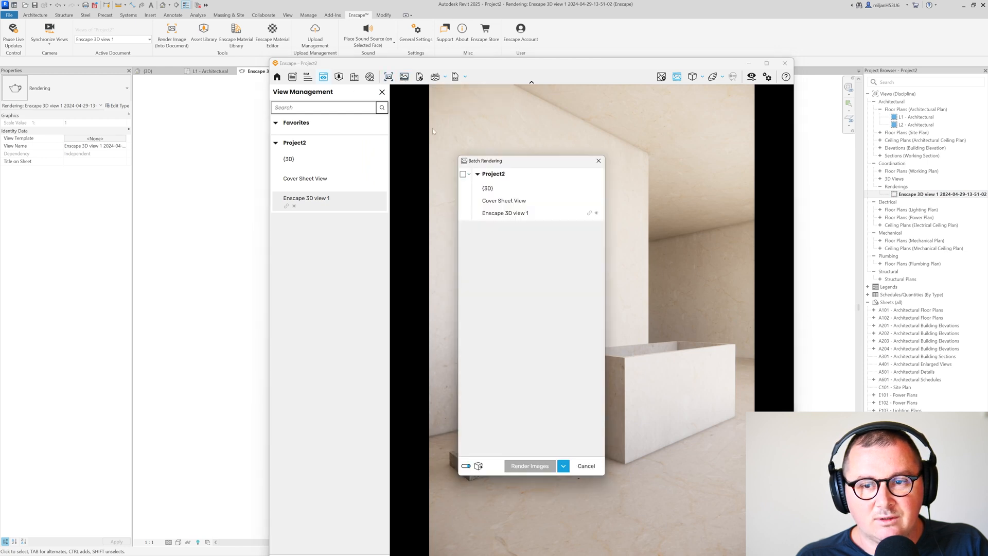
pyautogui.click(464, 212)
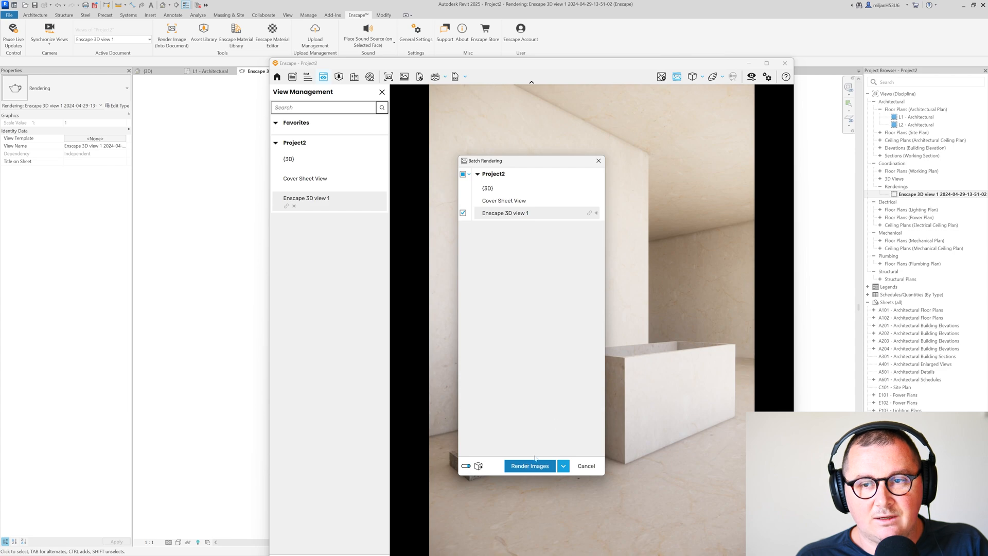
pyautogui.click(531, 466)
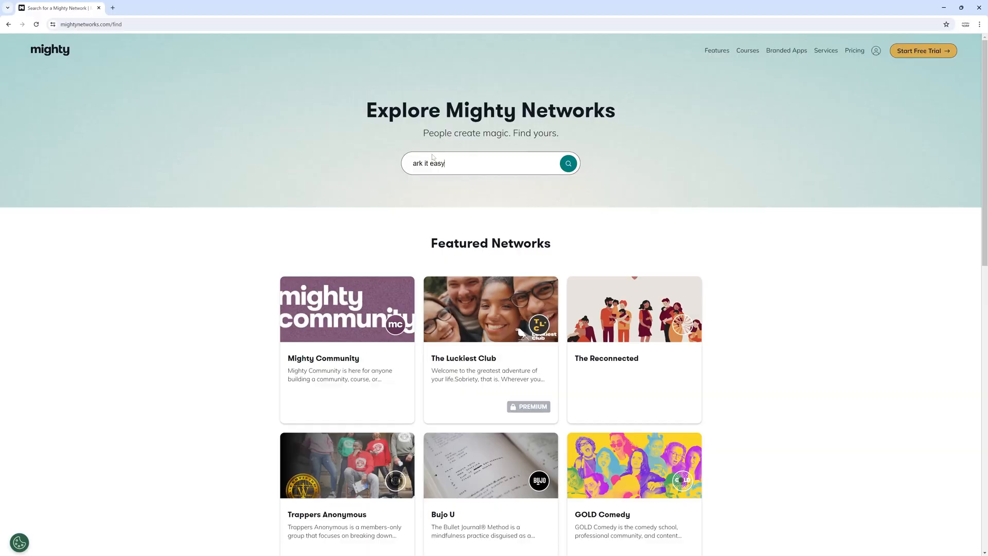
# Search 'ark it easy' on Mighty Networks and scroll the AIE Patrons tutorial list.
pyautogui.click(568, 162)
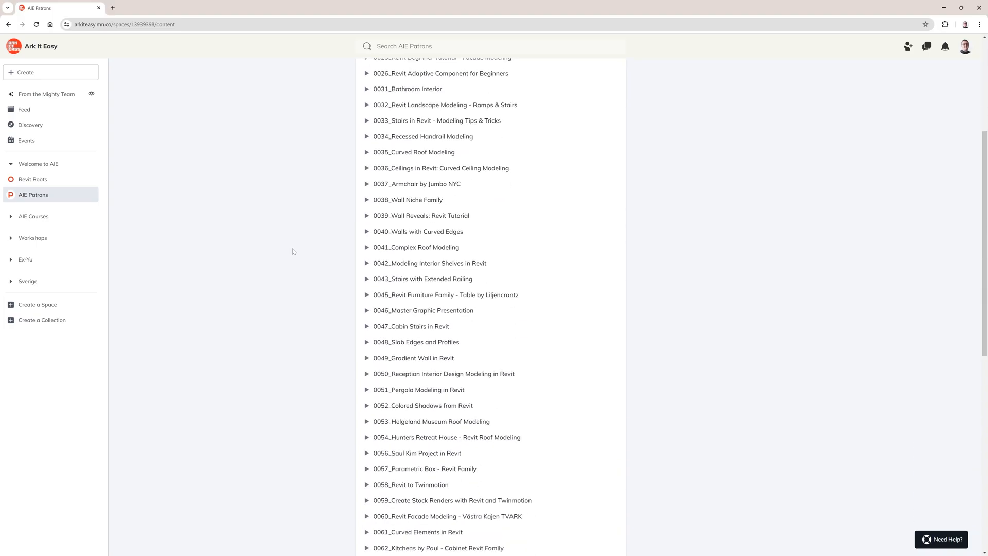
pyautogui.scroll(-3)
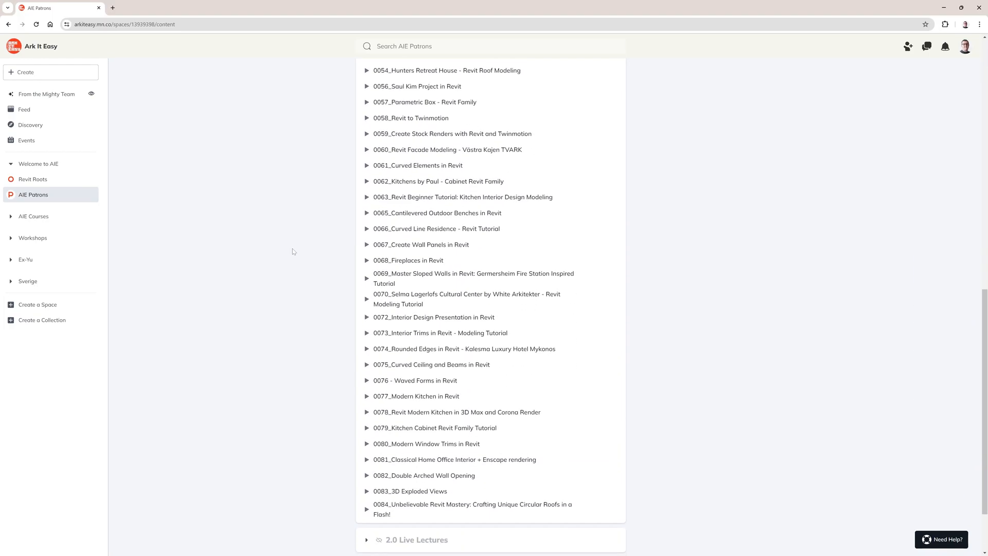